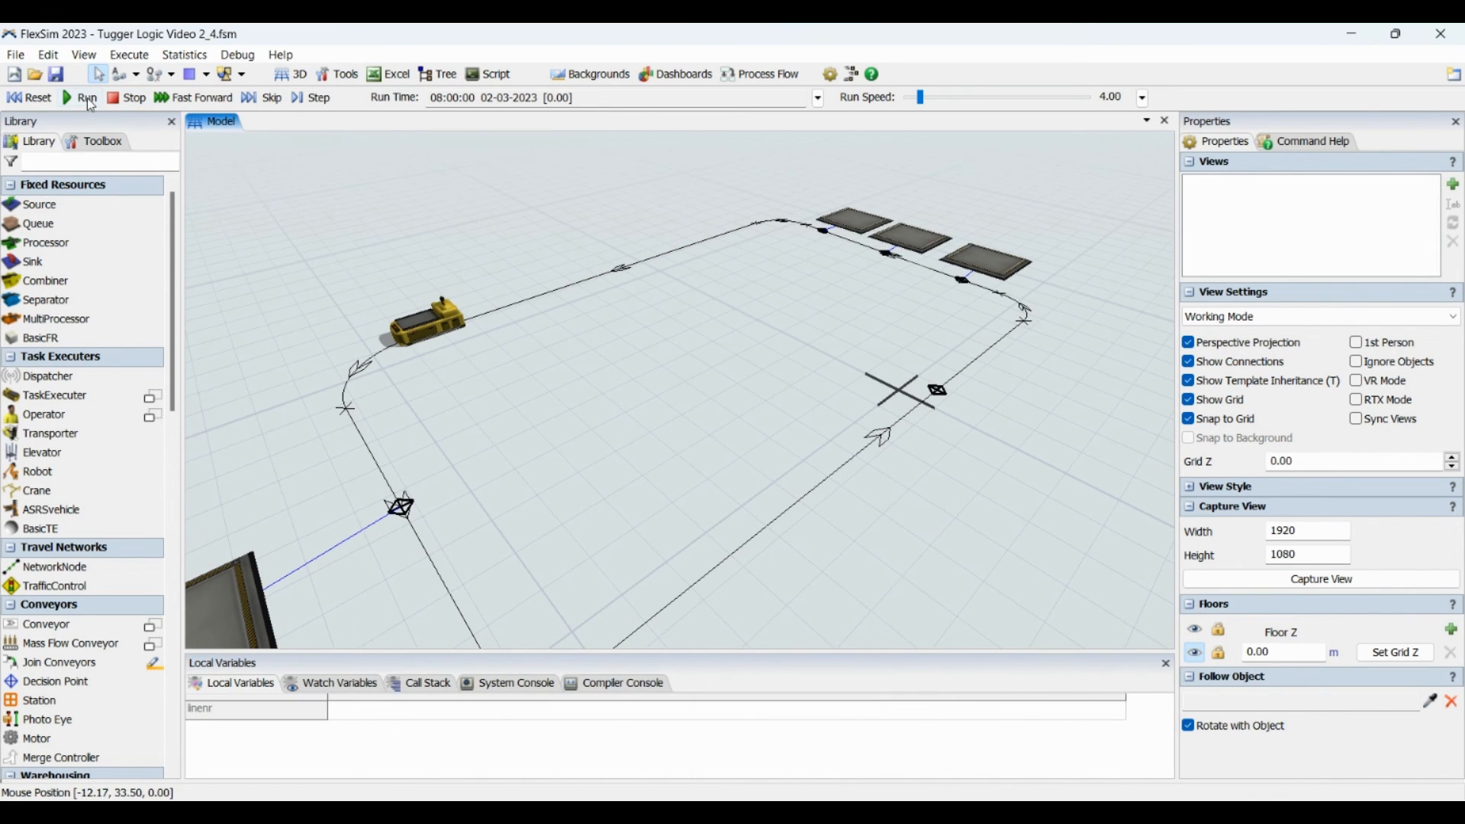
Run the tugger model so the AGV and carts start delivering loads.
{"action": "left_click", "coordinate": [84, 97]}
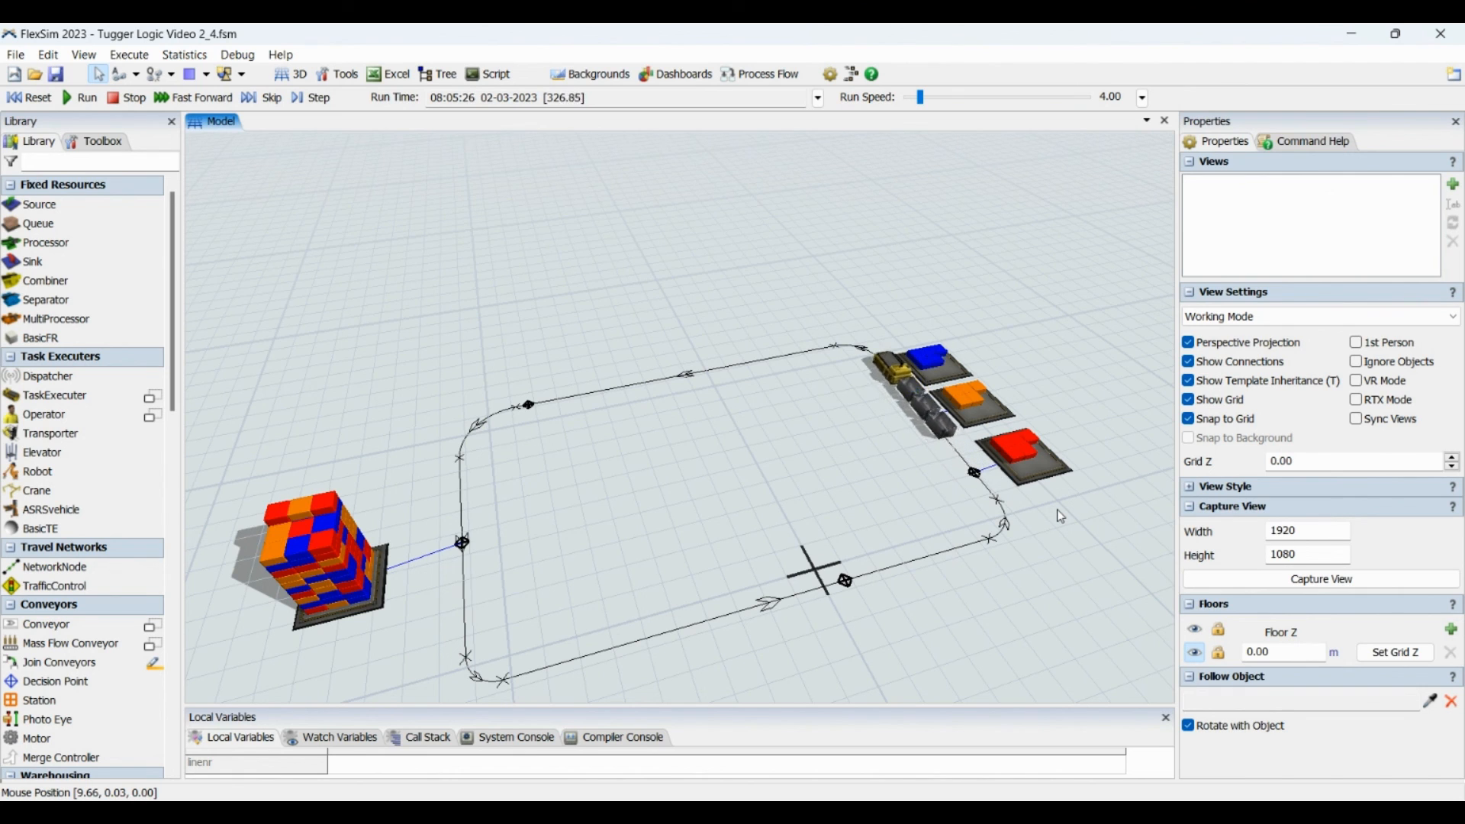
From the Toolbox, open the Tugger Load and Unload Logic process flow.
{"action": "left_click", "coordinate": [100, 141]}
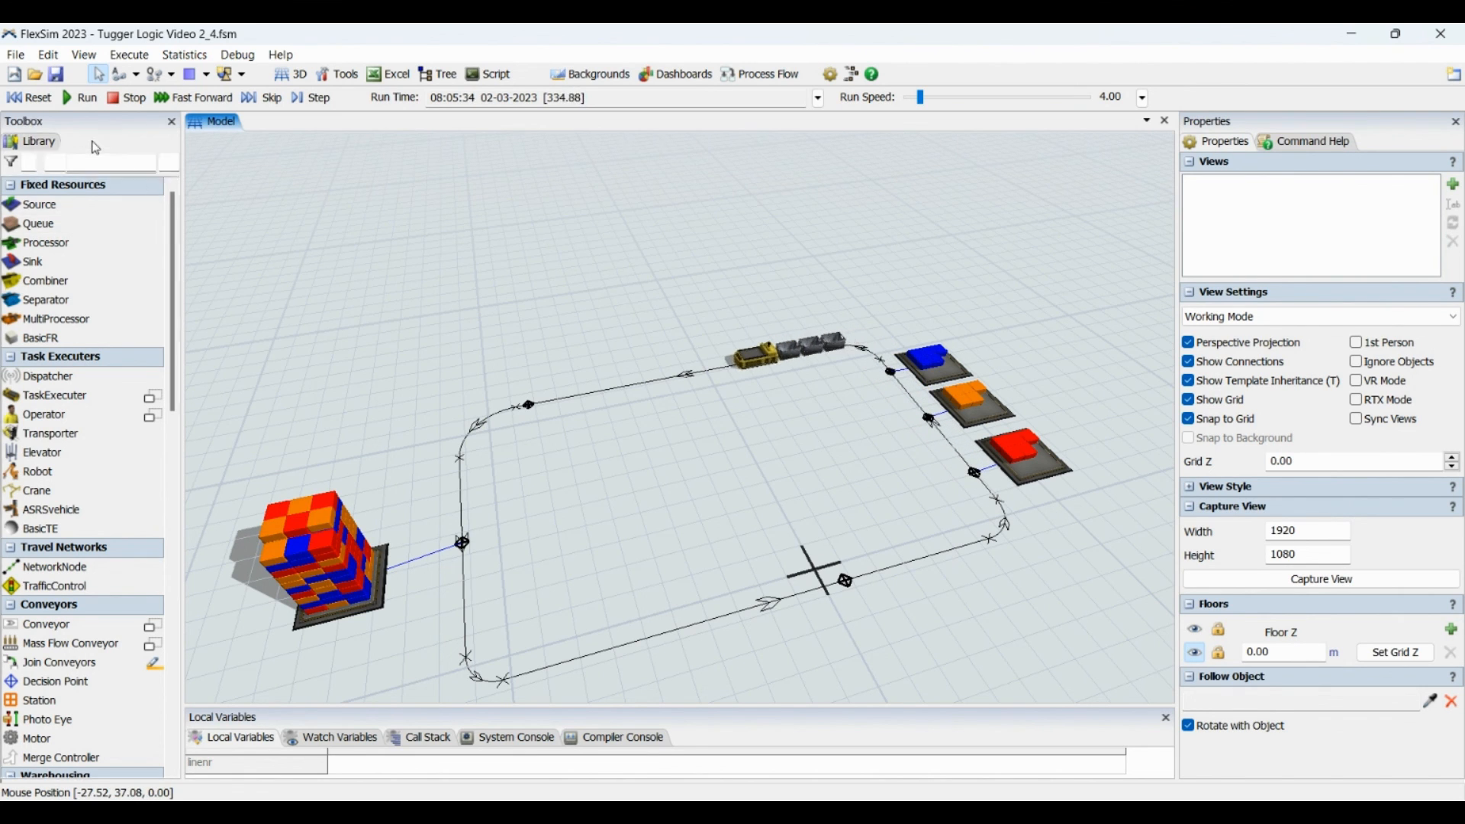
{"action": "left_click", "coordinate": [760, 74]}
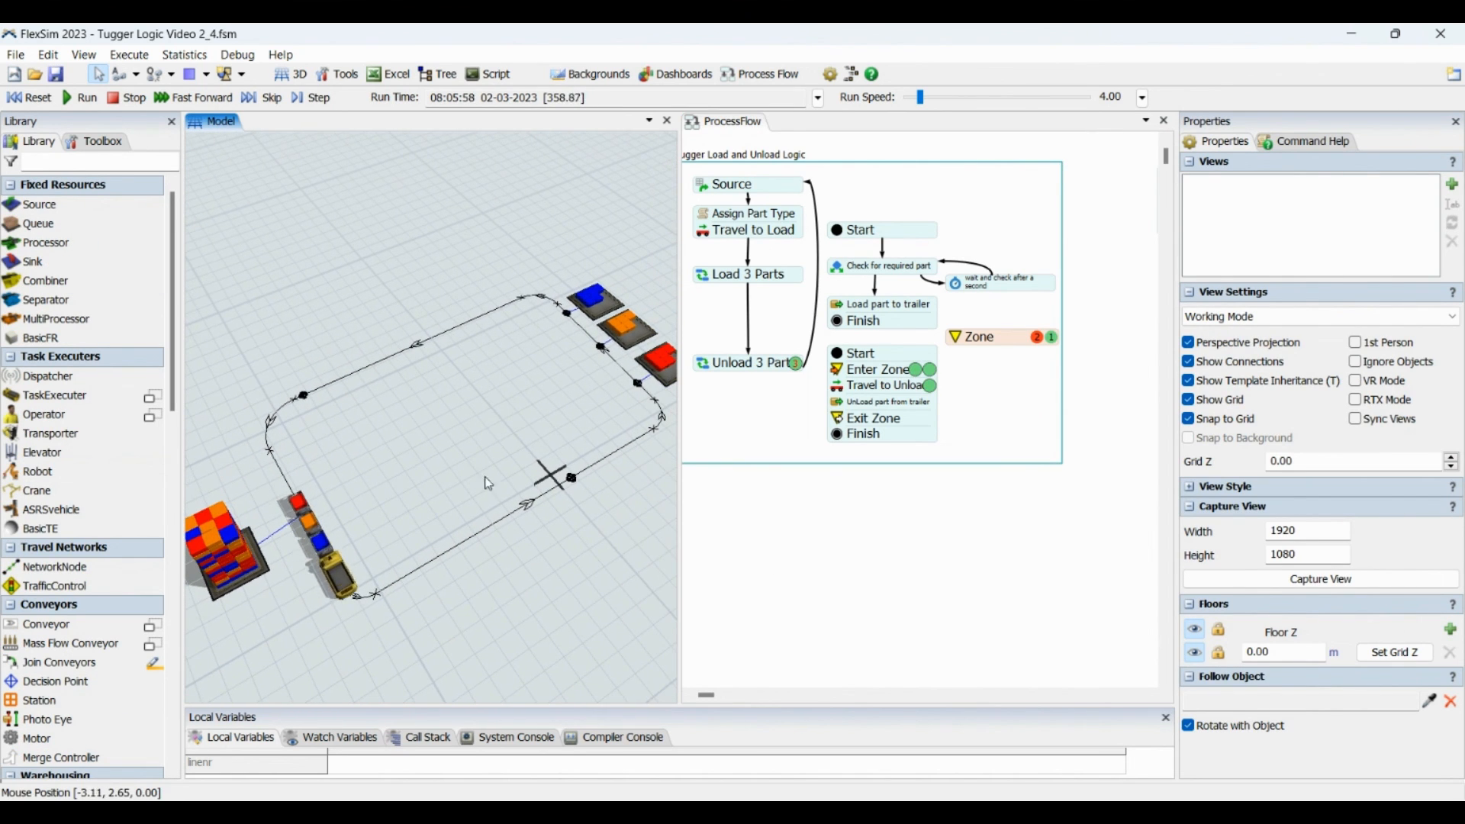
Select an activity in the tugger load-and-unload process flow.
{"action": "left_click", "coordinate": [734, 121]}
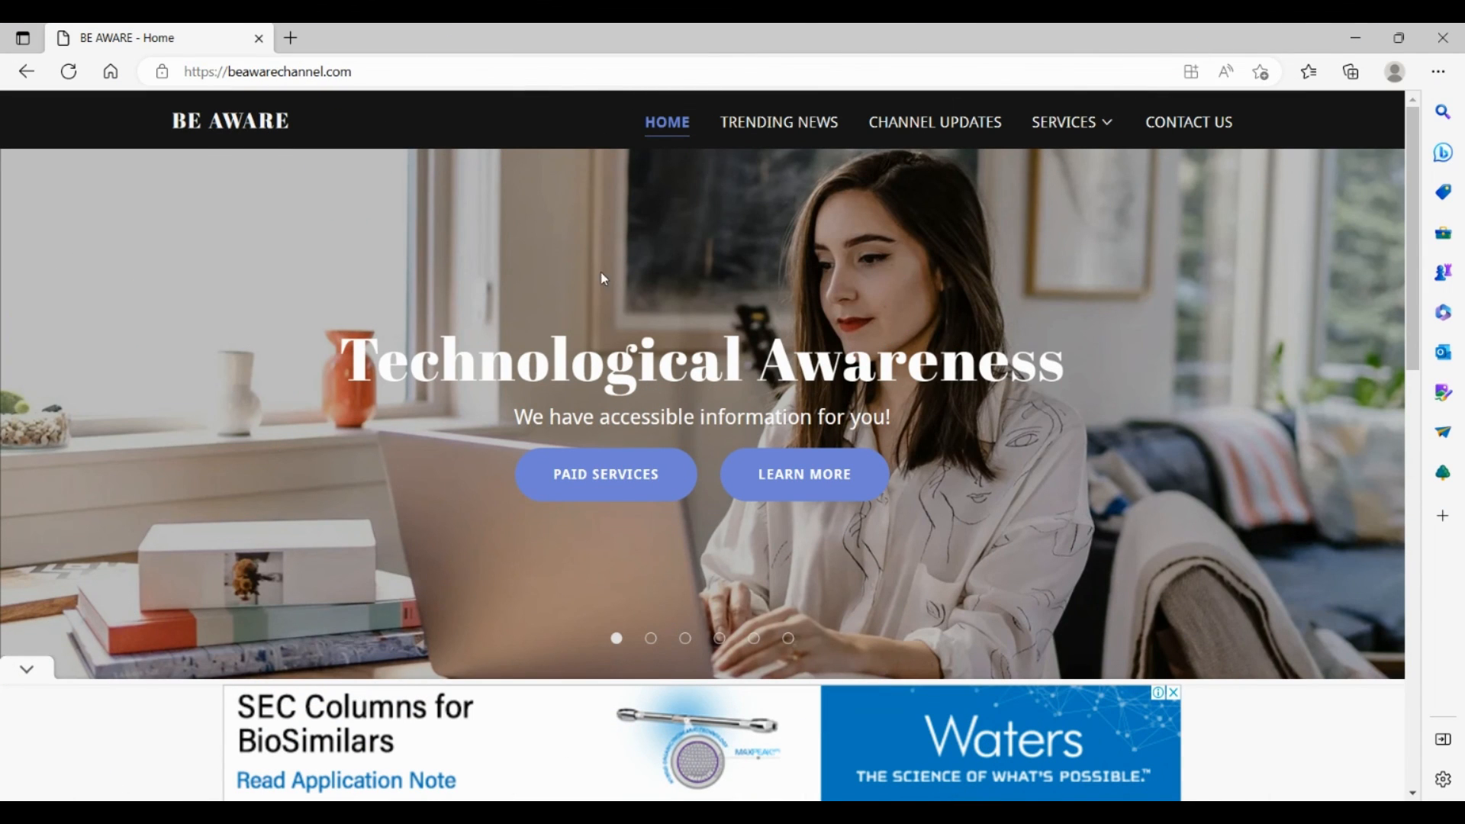
Go to the Training Modules page and scroll to the Link to Access Module-3 section.
{"action": "scroll", "scroll_direction": "down", "scroll_amount": 3}
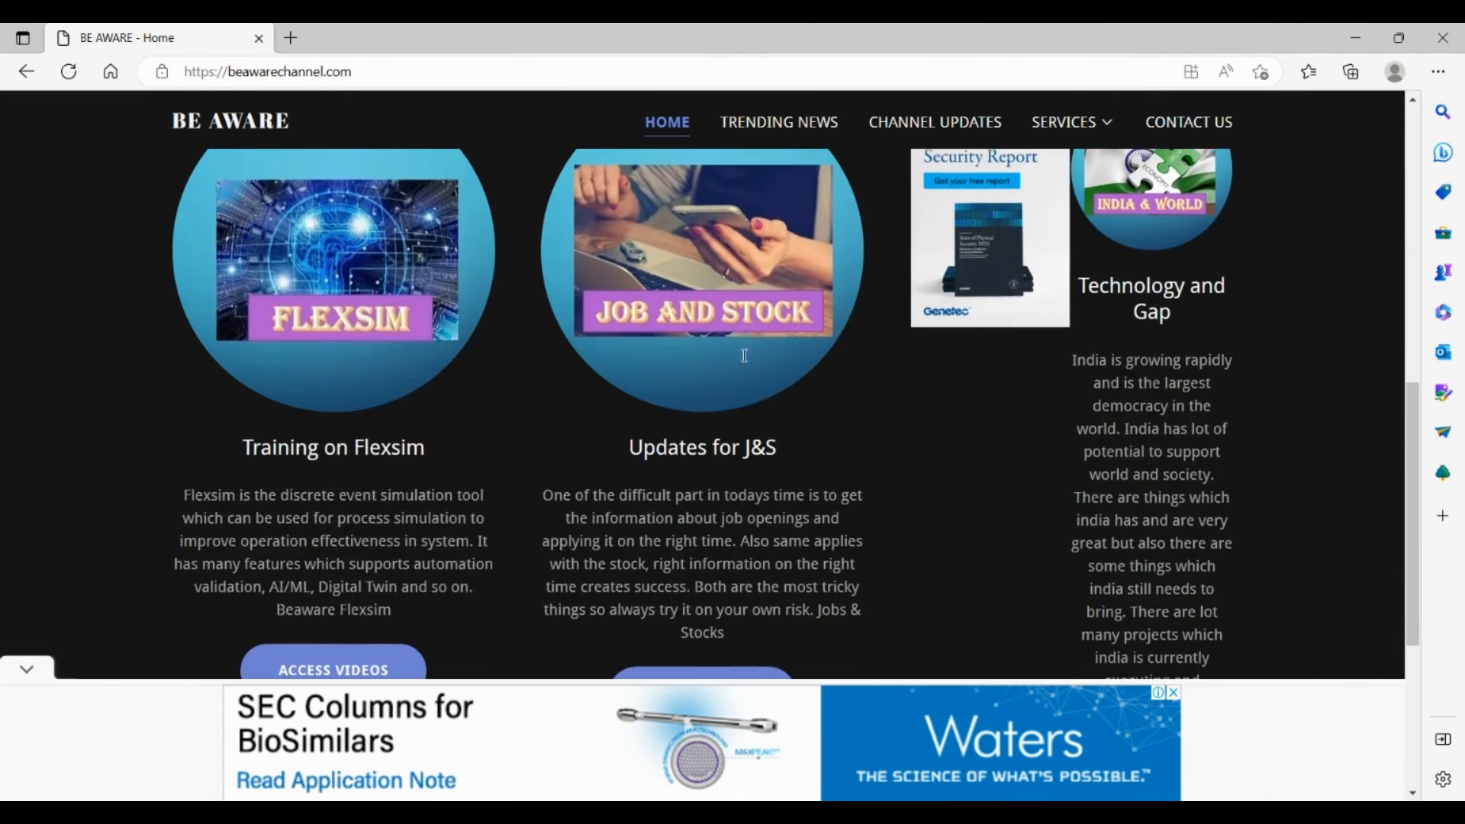
{"action": "left_click", "coordinate": [1070, 121]}
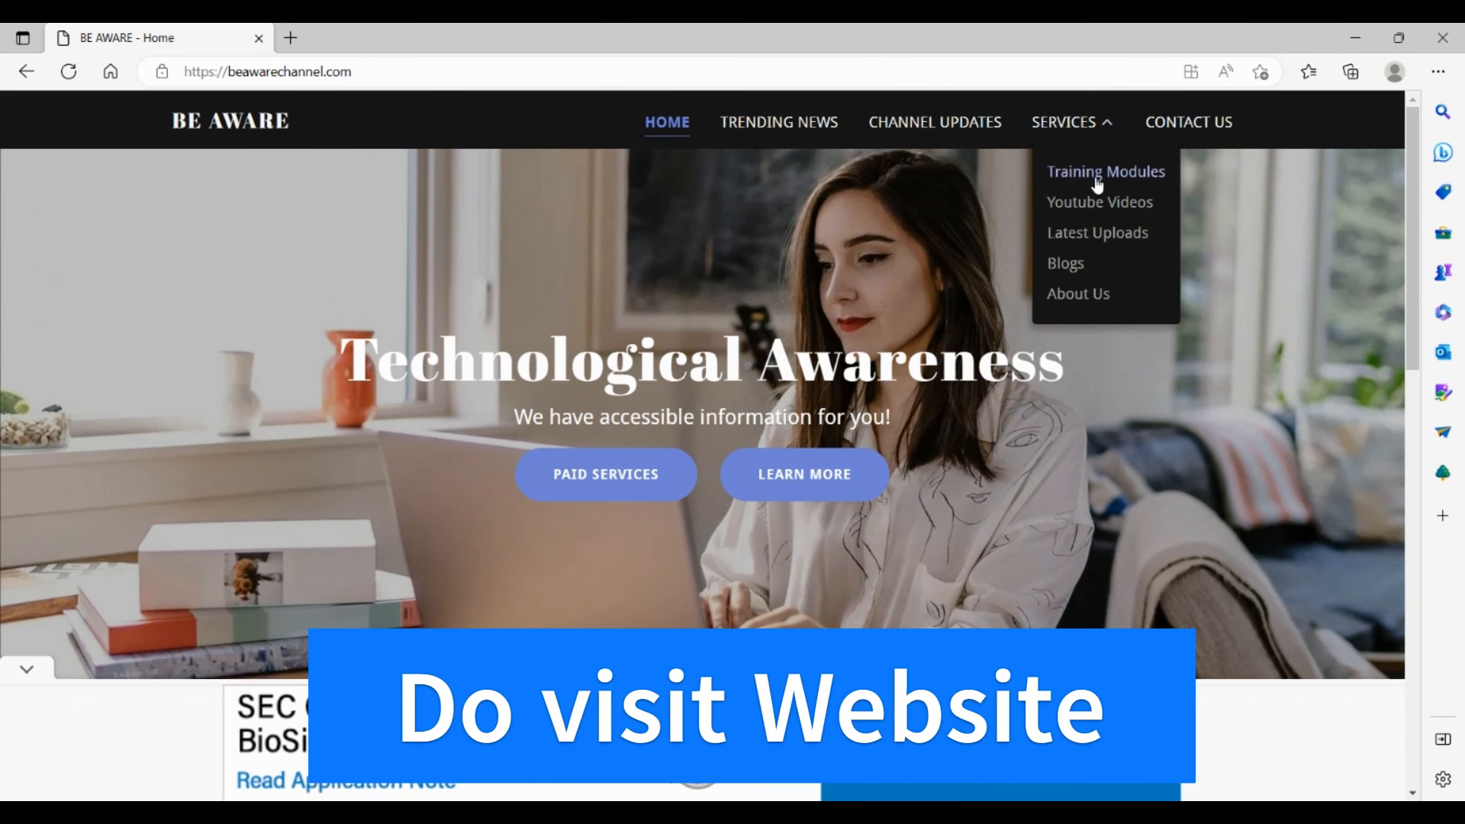
{"action": "mouse_move", "coordinate": [1116, 190]}
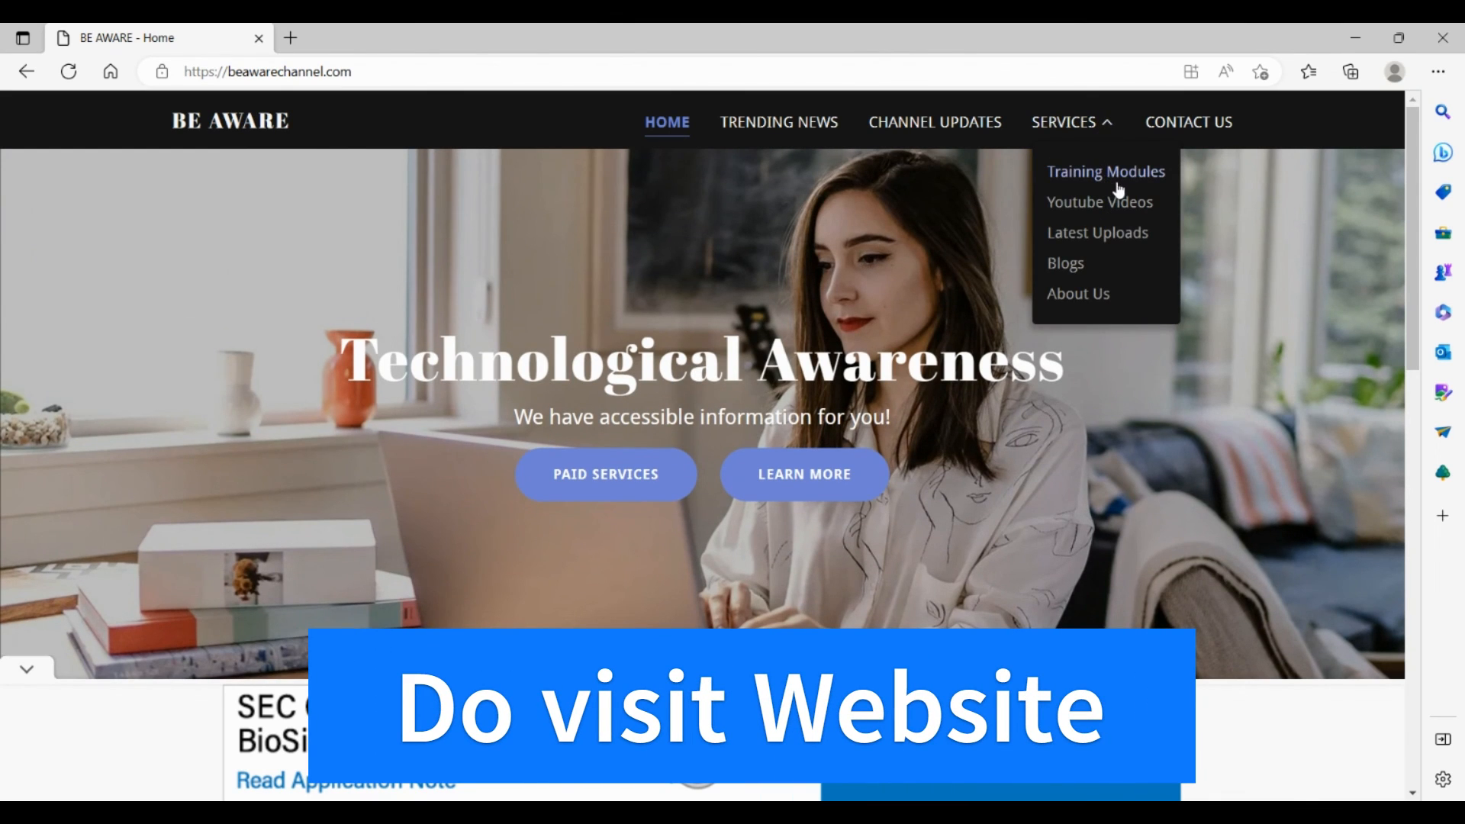
{"action": "left_click", "coordinate": [1106, 171]}
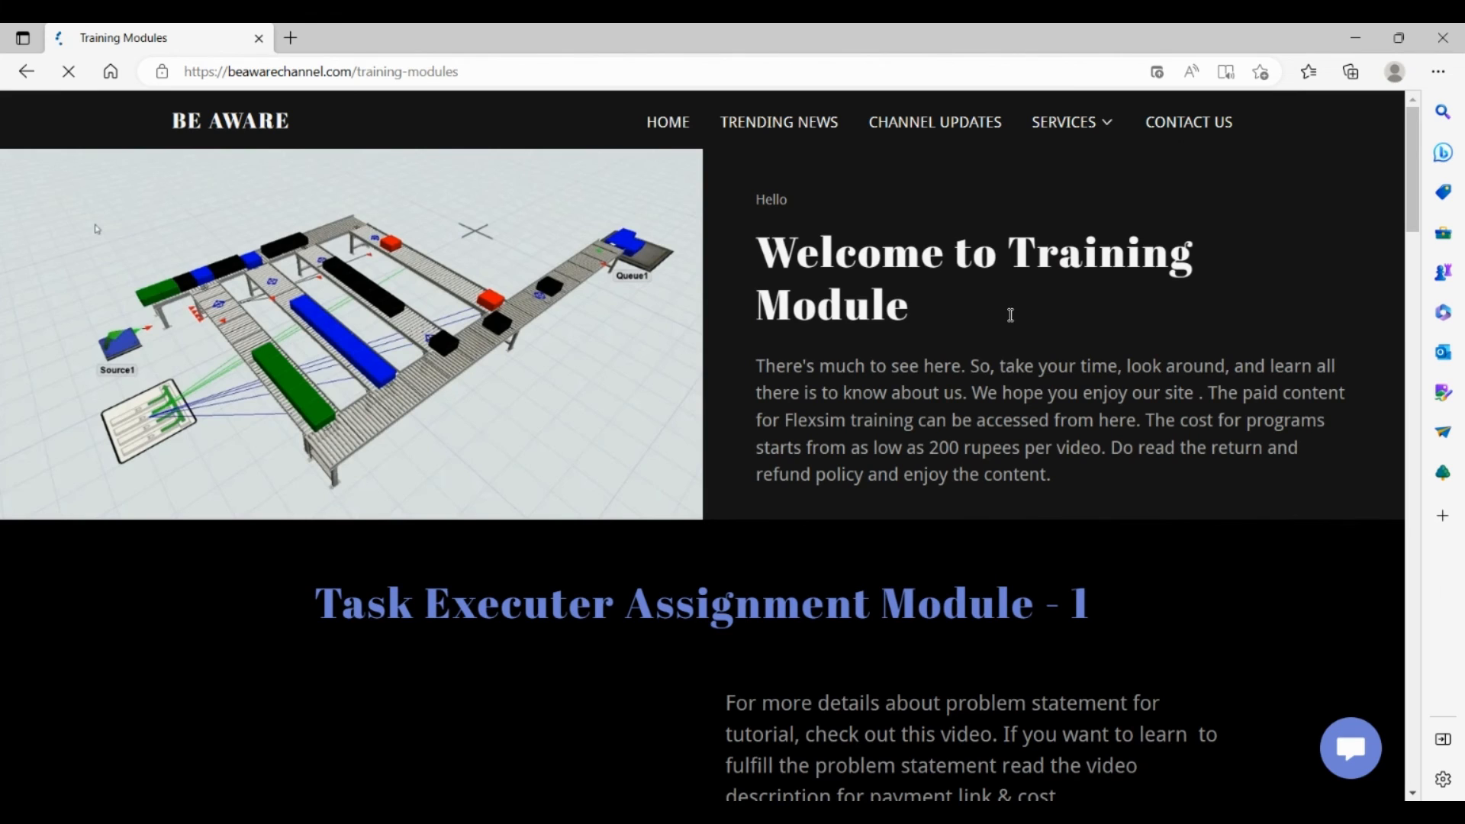
{"action": "scroll", "scroll_direction": "down", "scroll_amount": 3}
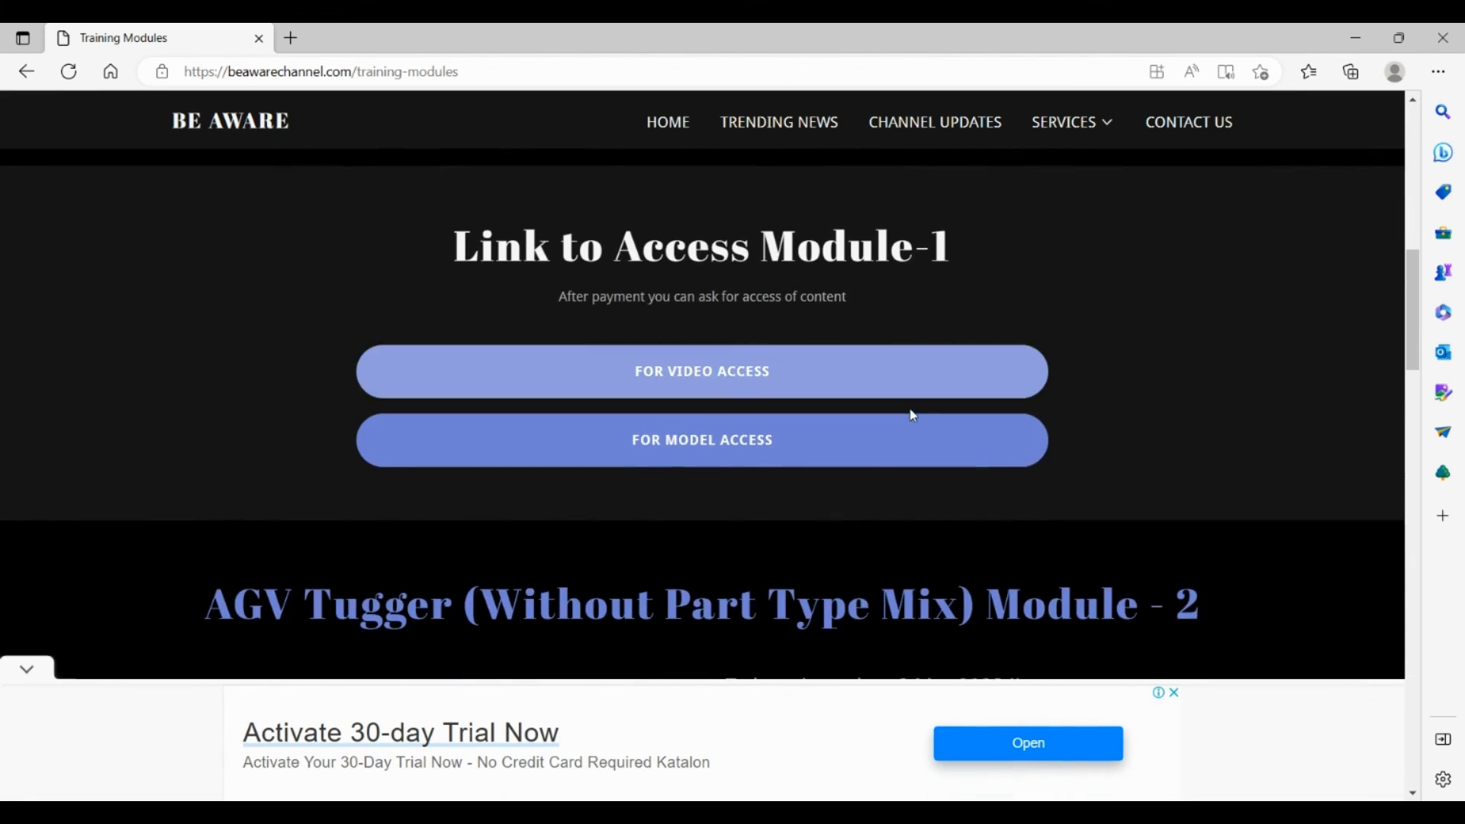
{"action": "scroll", "scroll_direction": "down", "scroll_amount": 3}
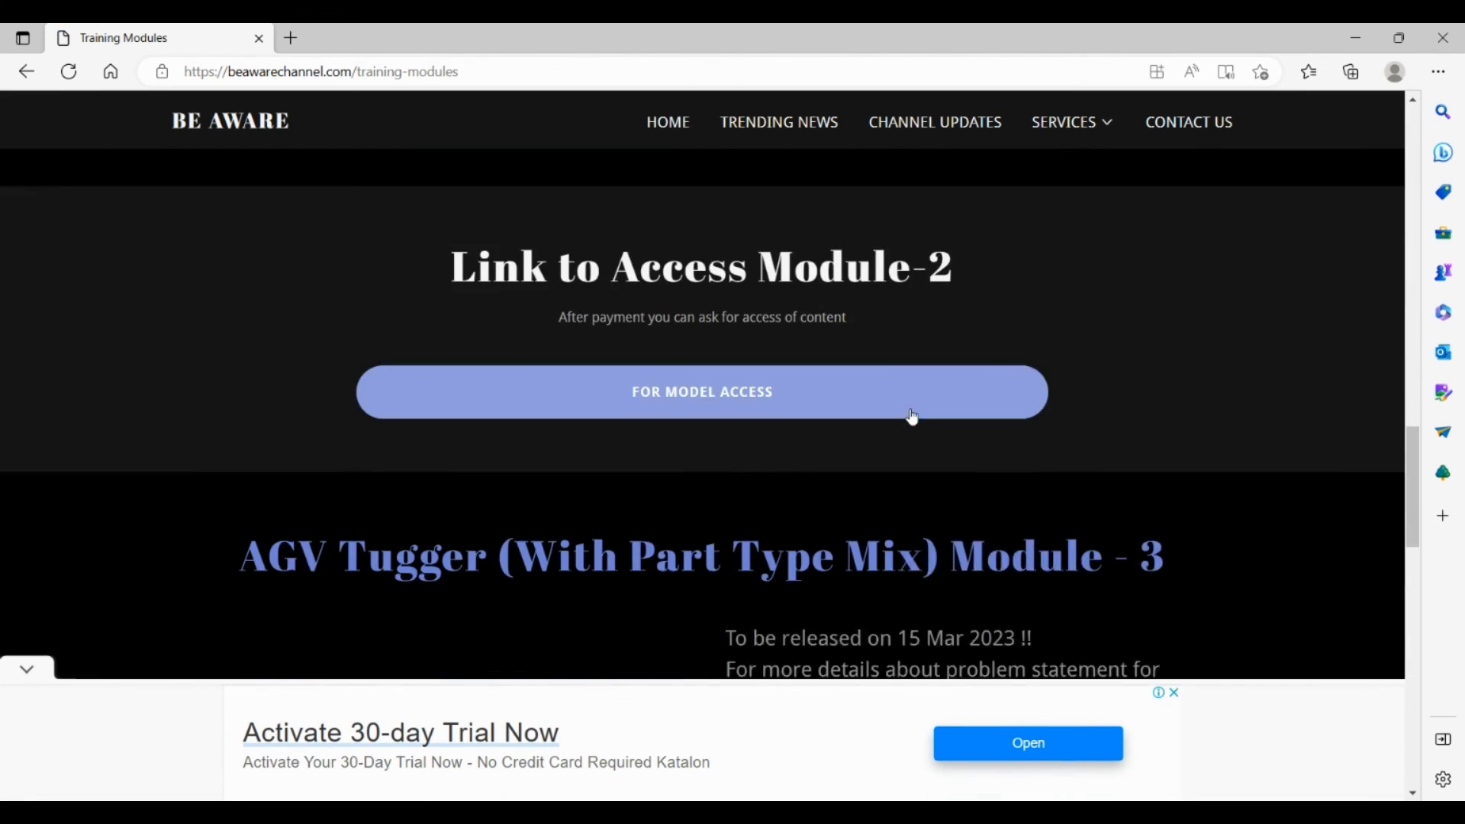
{"action": "scroll", "scroll_direction": "down", "scroll_amount": 3}
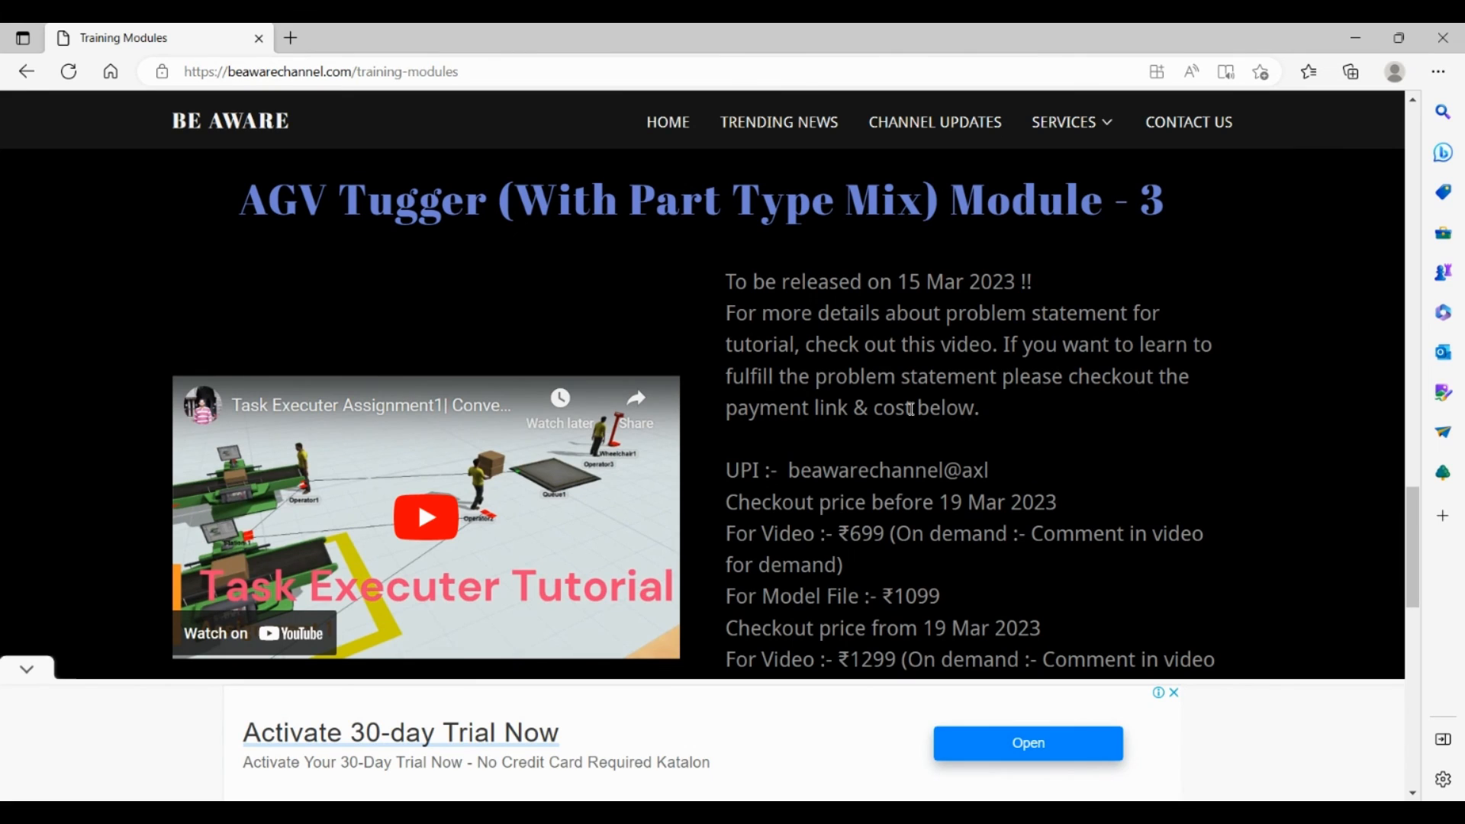
{"action": "mouse_move", "coordinate": [267, 248]}
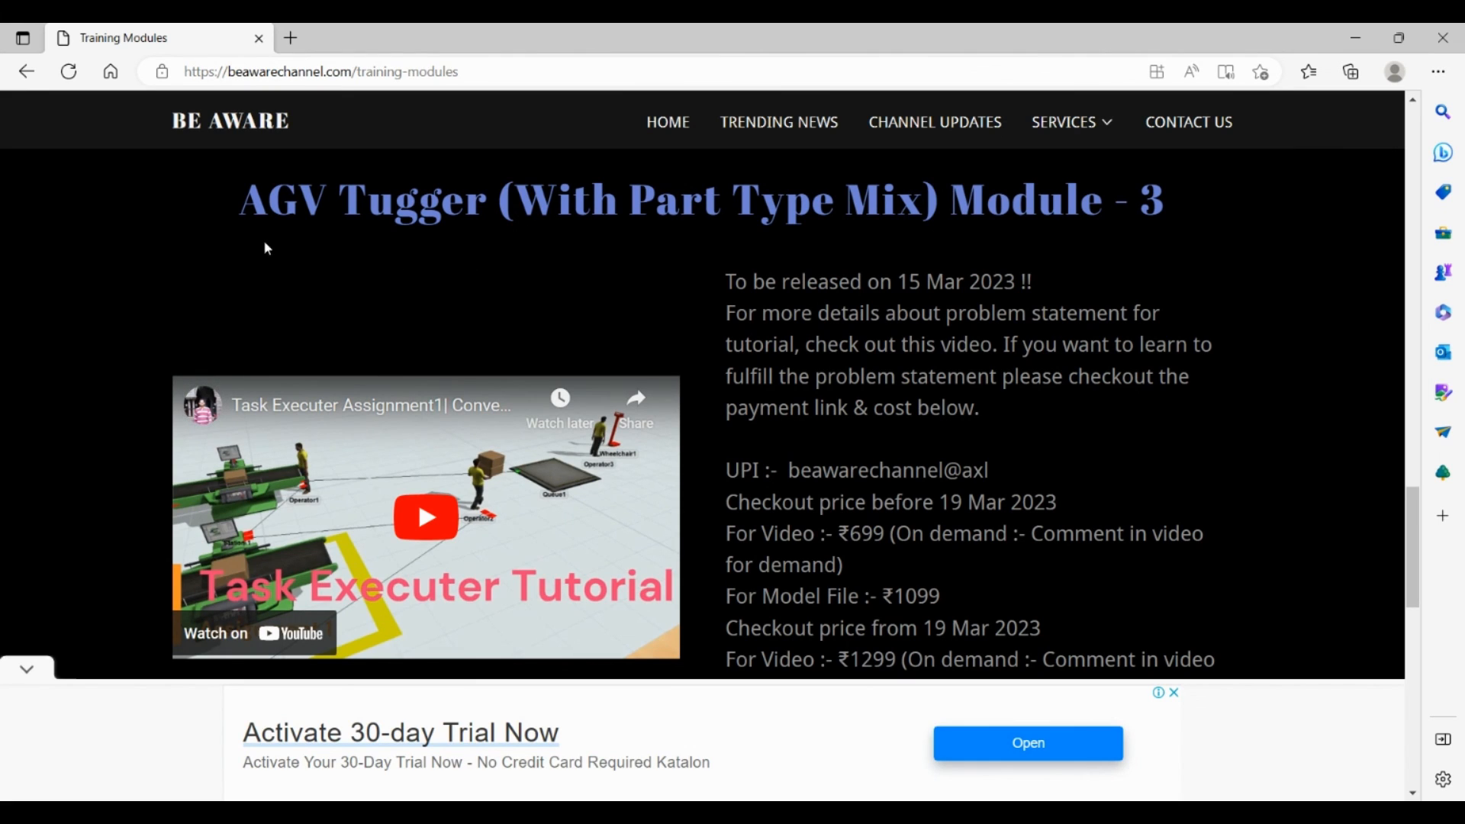
{"action": "mouse_move", "coordinate": [775, 211]}
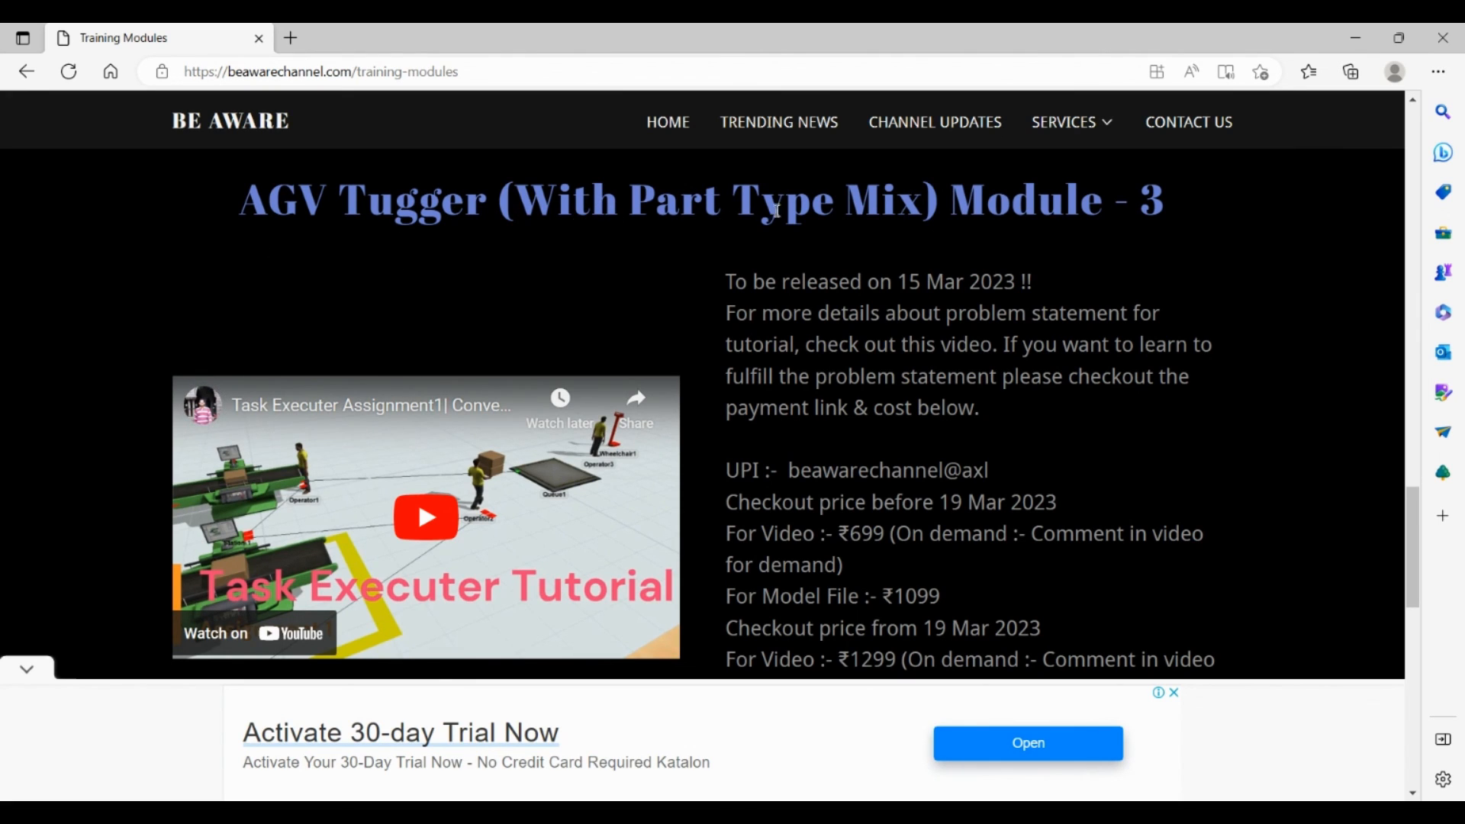
{"action": "scroll", "scroll_direction": "down", "scroll_amount": 3}
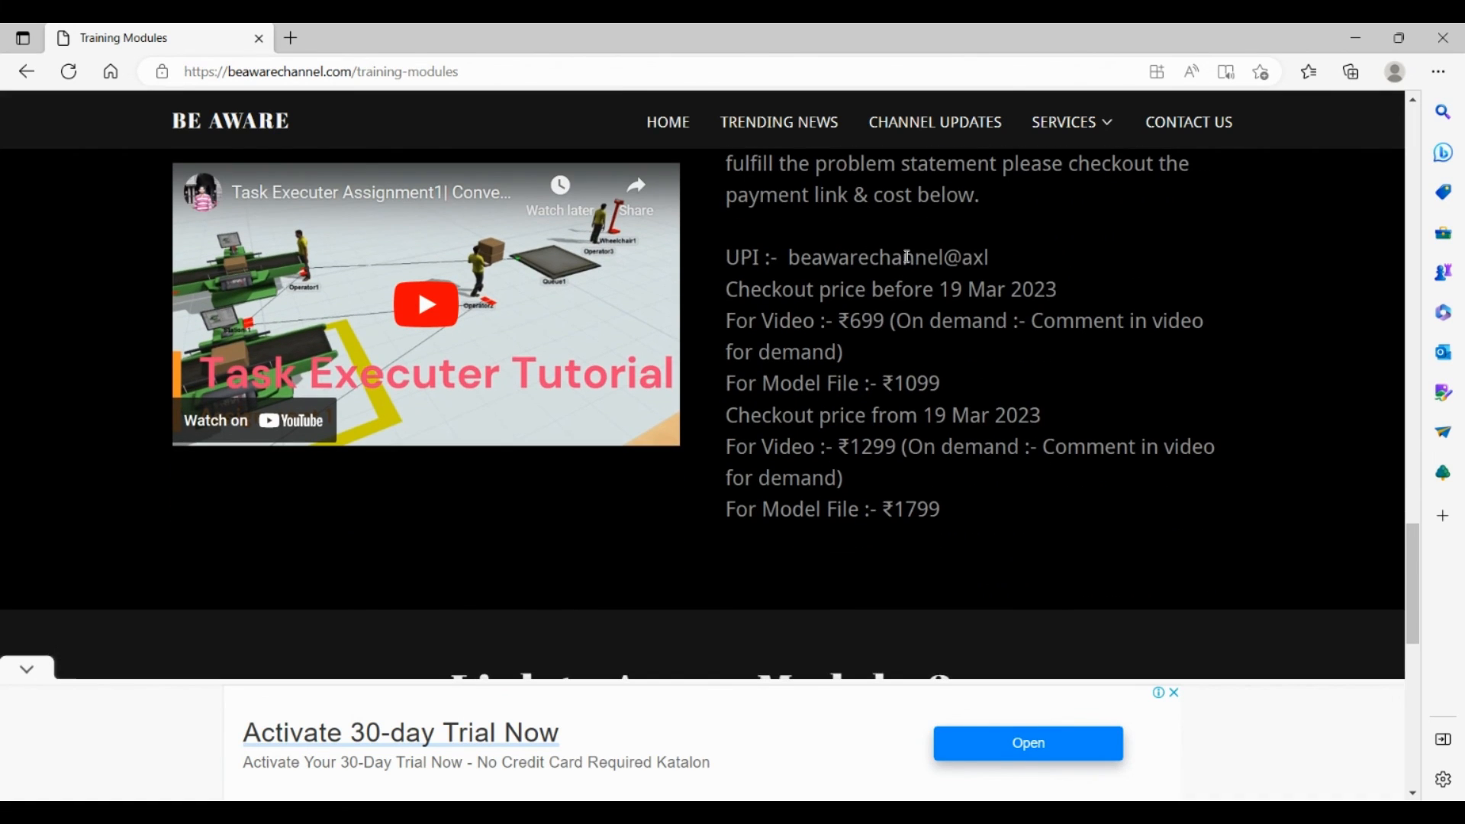
{"action": "scroll", "scroll_direction": "up", "scroll_amount": 3}
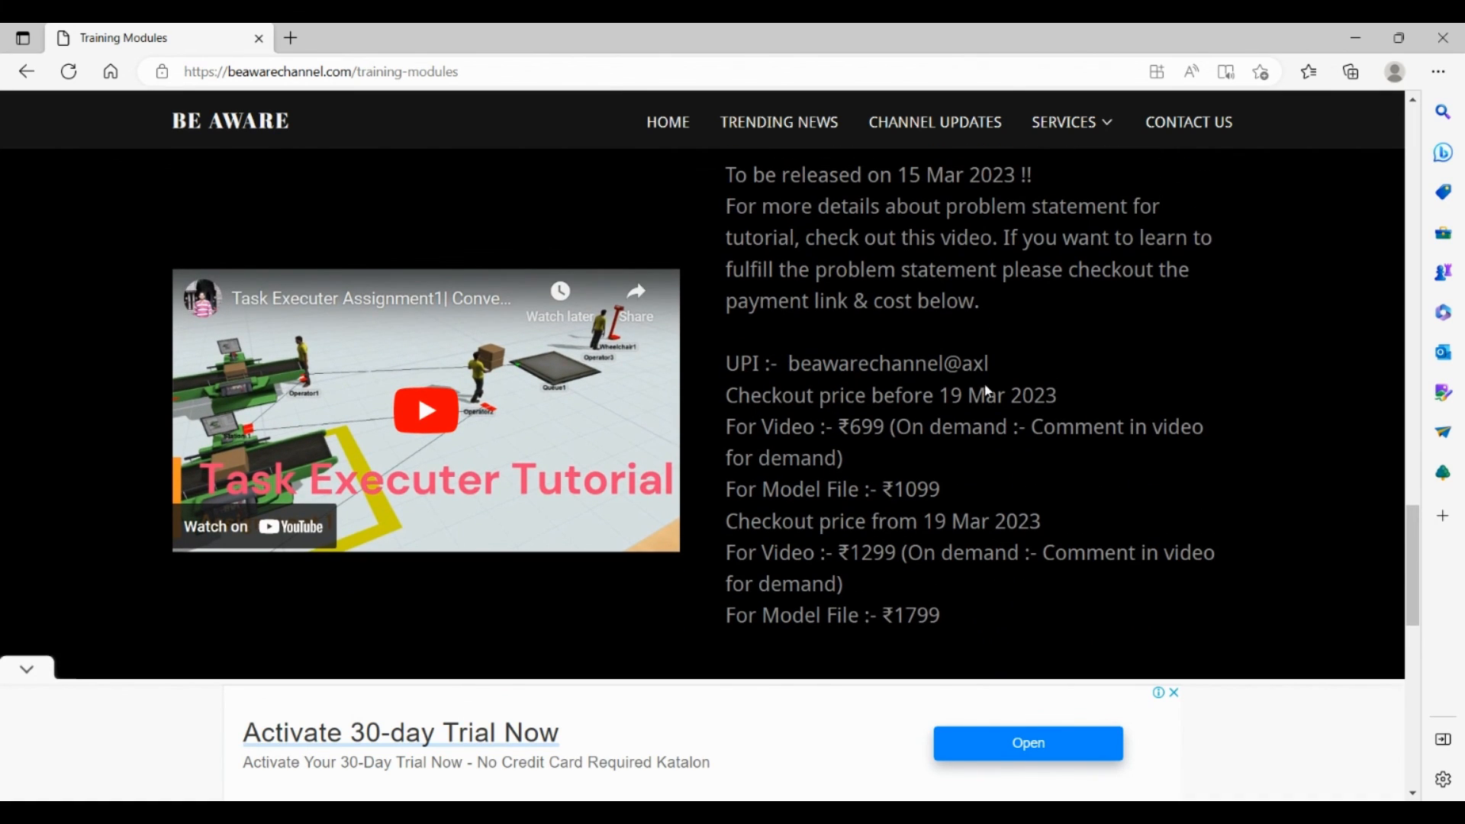
{"action": "mouse_move", "coordinate": [774, 409]}
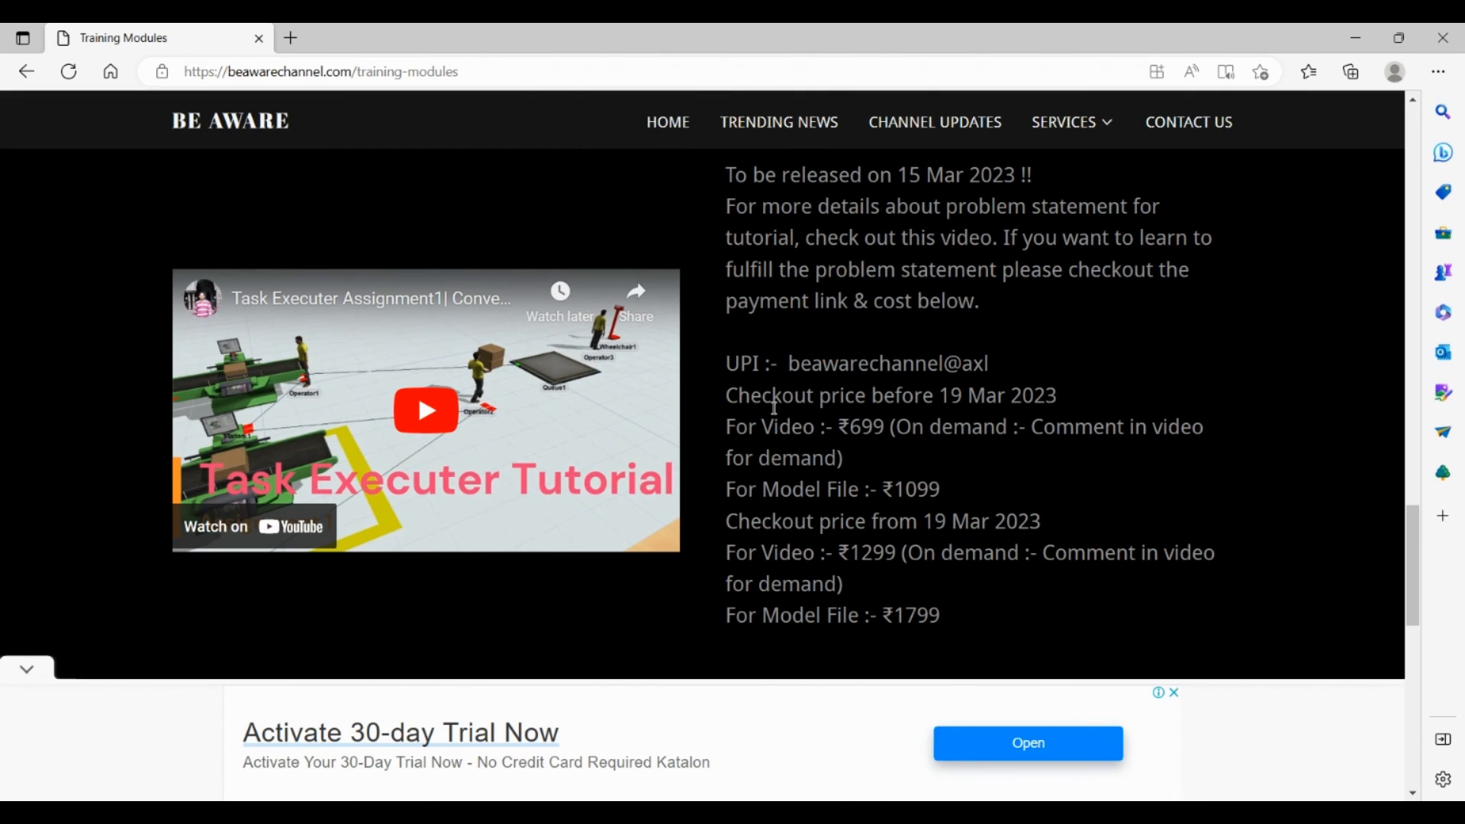
{"action": "mouse_move", "coordinate": [1066, 425]}
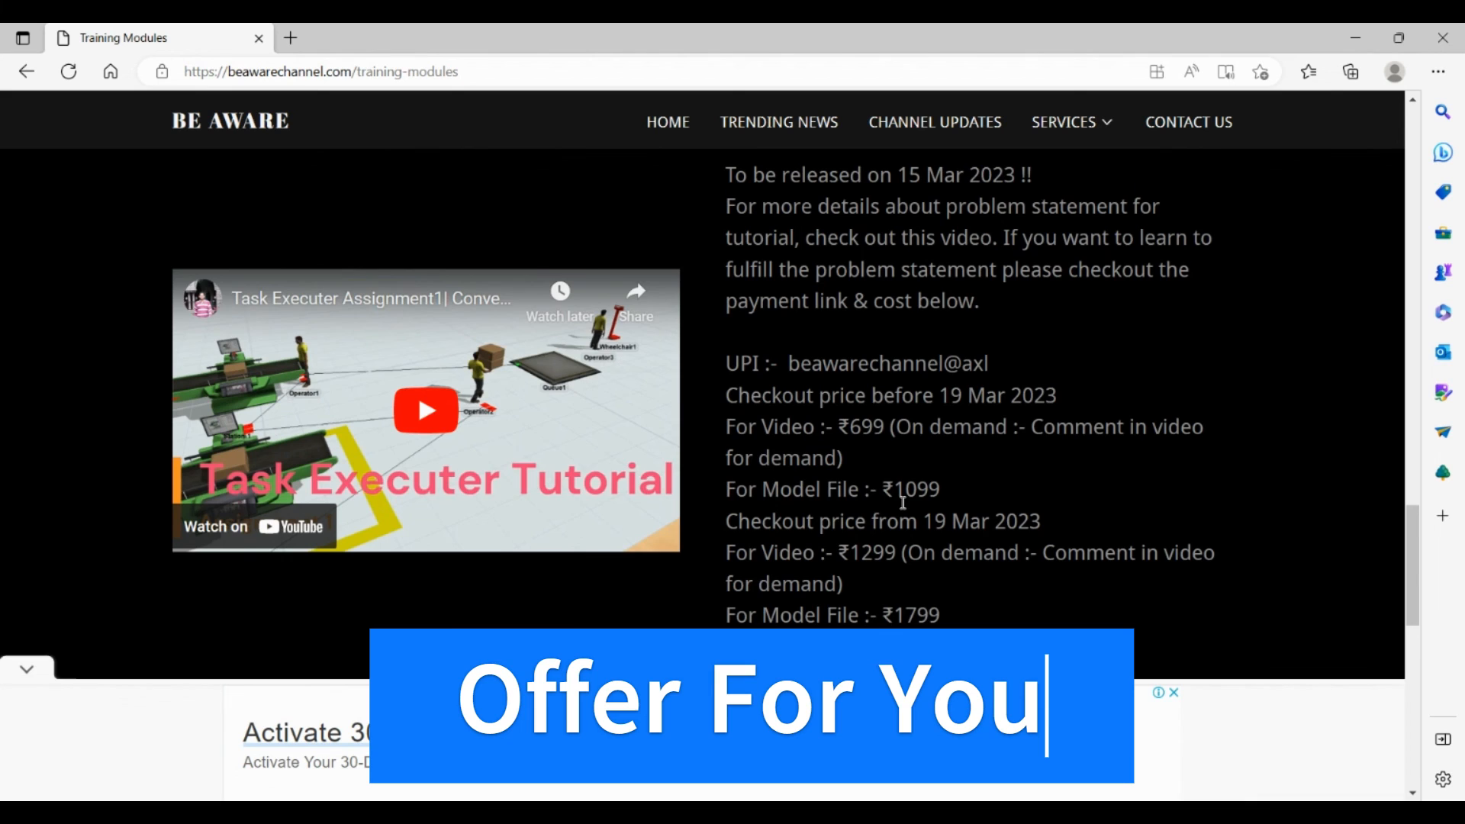
{"action": "scroll", "scroll_direction": "down", "scroll_amount": 3}
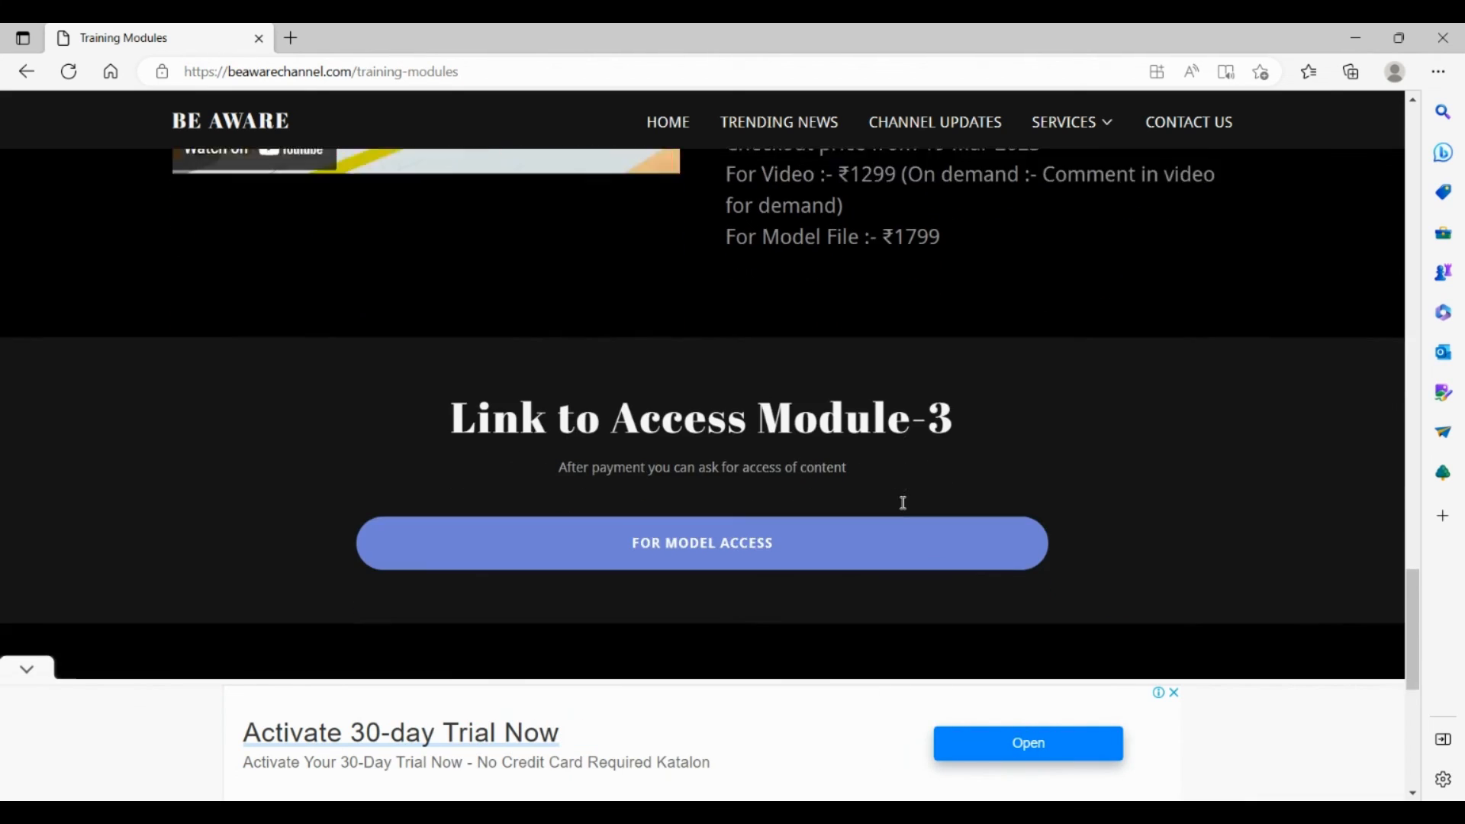
Scroll back up to the Task Executer tutorial video and its checkout prices.
{"action": "scroll", "scroll_direction": "down", "scroll_amount": 3}
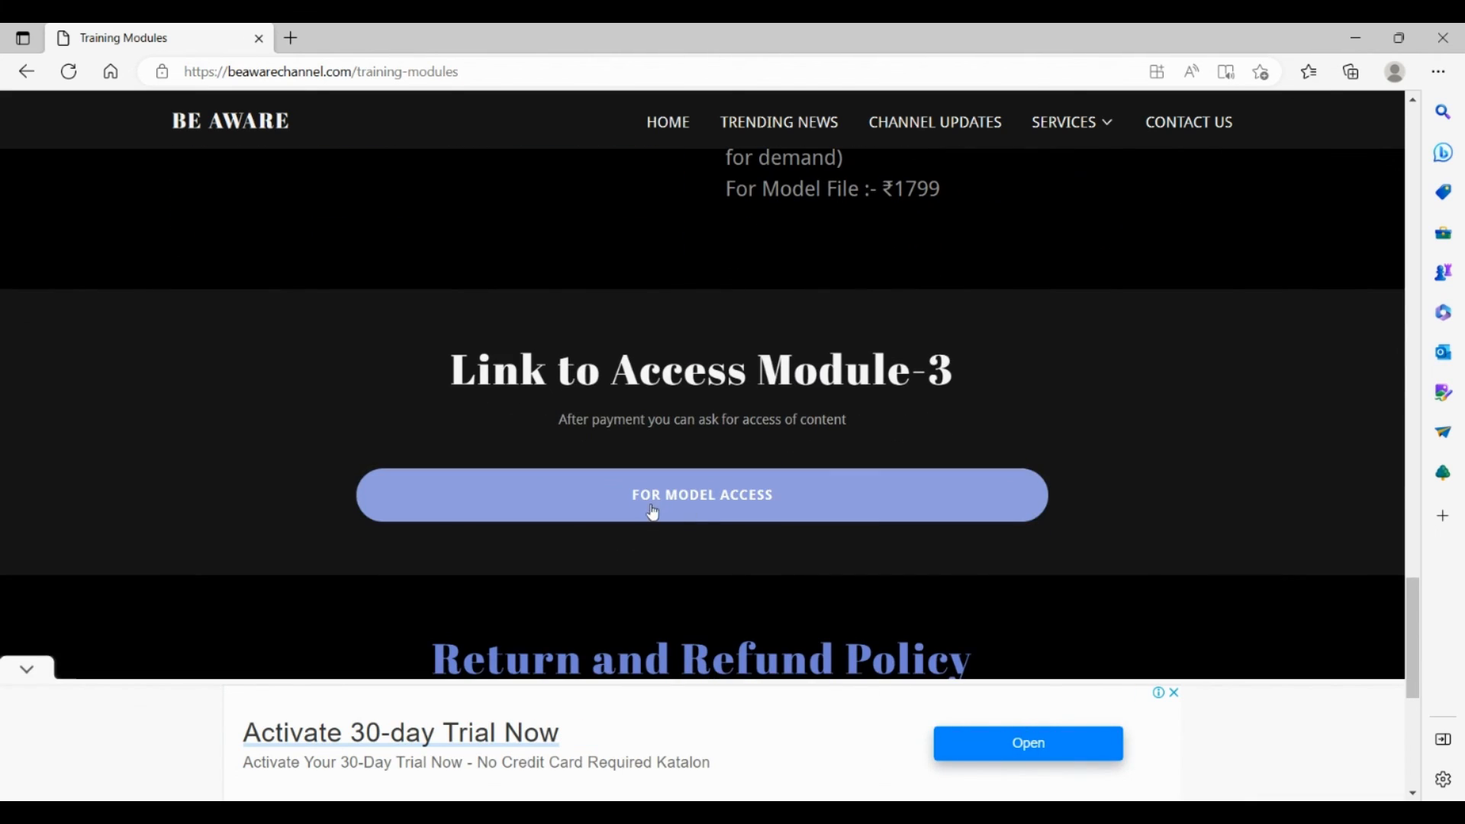
{"action": "mouse_move", "coordinate": [729, 555]}
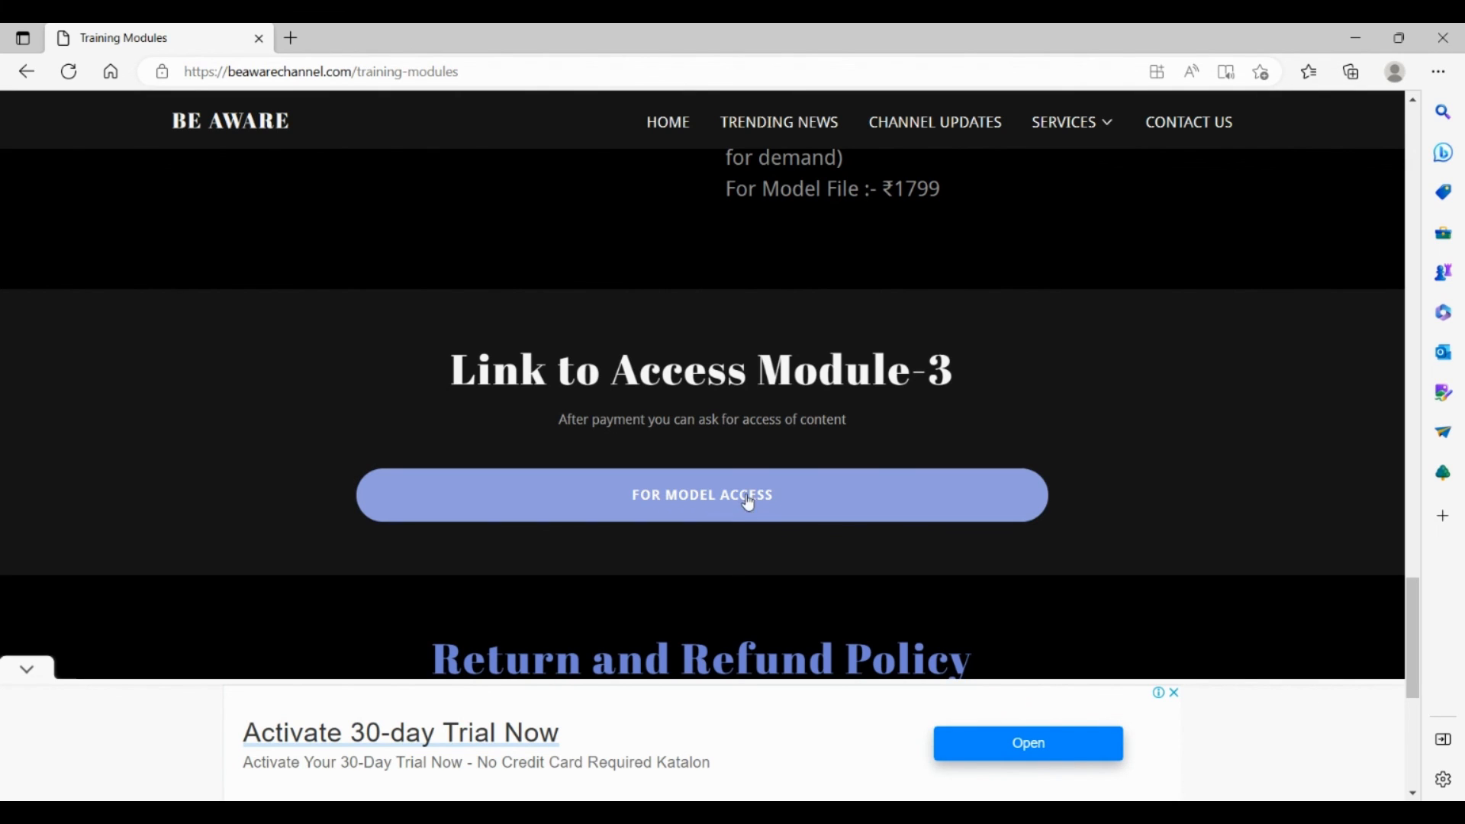
{"action": "mouse_move", "coordinate": [605, 503]}
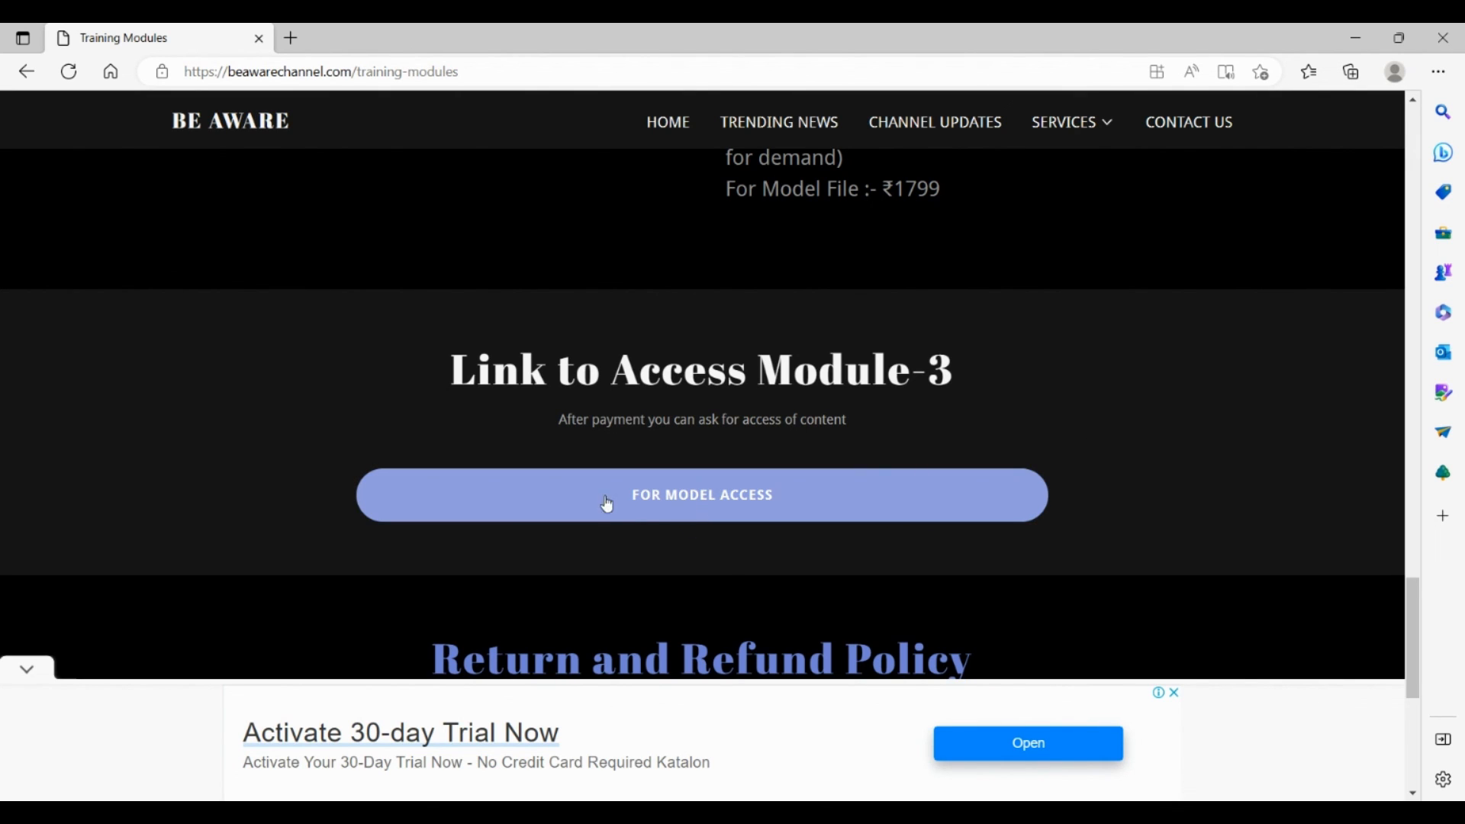
{"action": "mouse_move", "coordinate": [717, 529]}
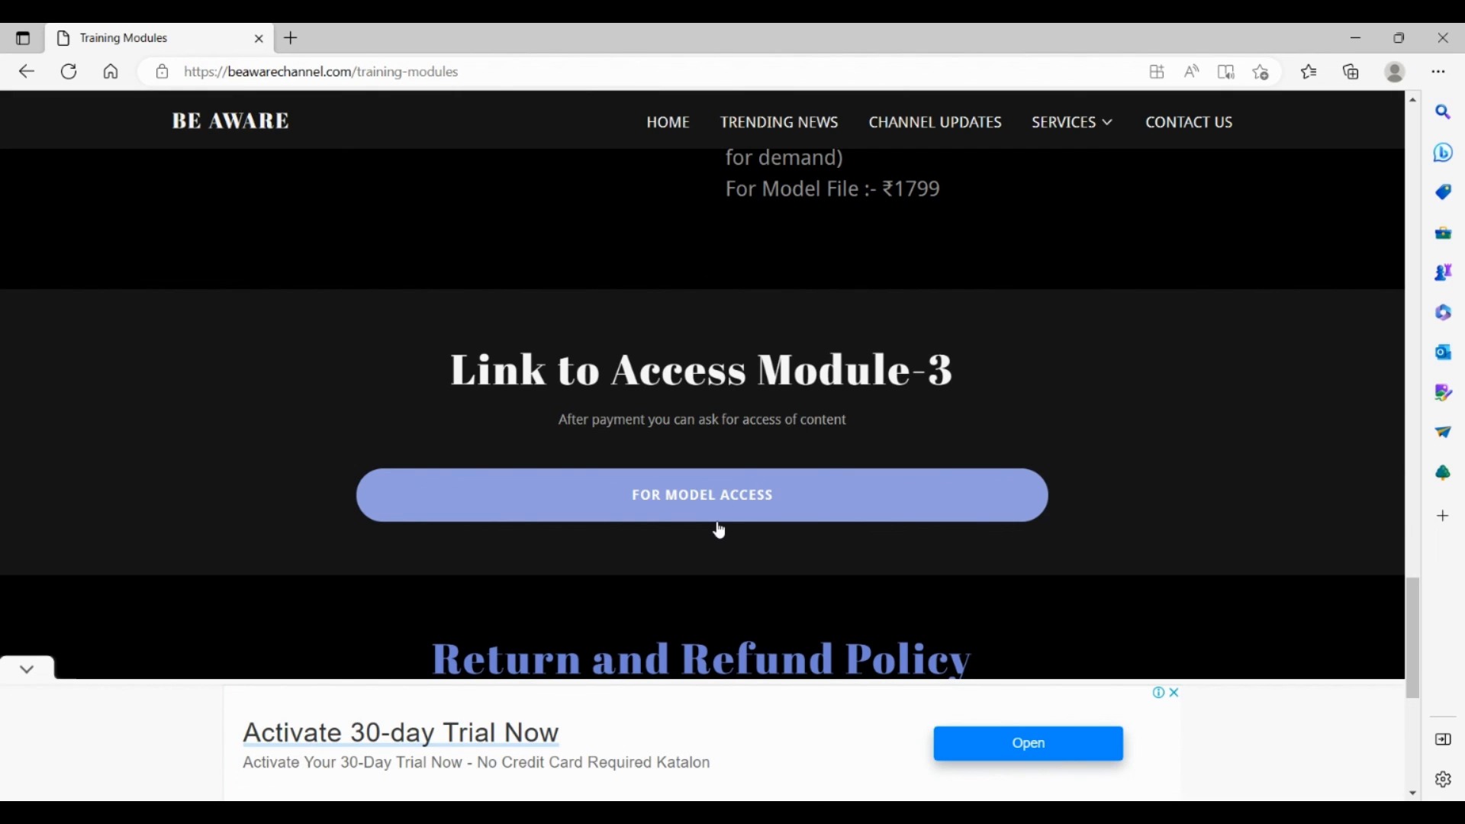
{"action": "mouse_move", "coordinate": [702, 588]}
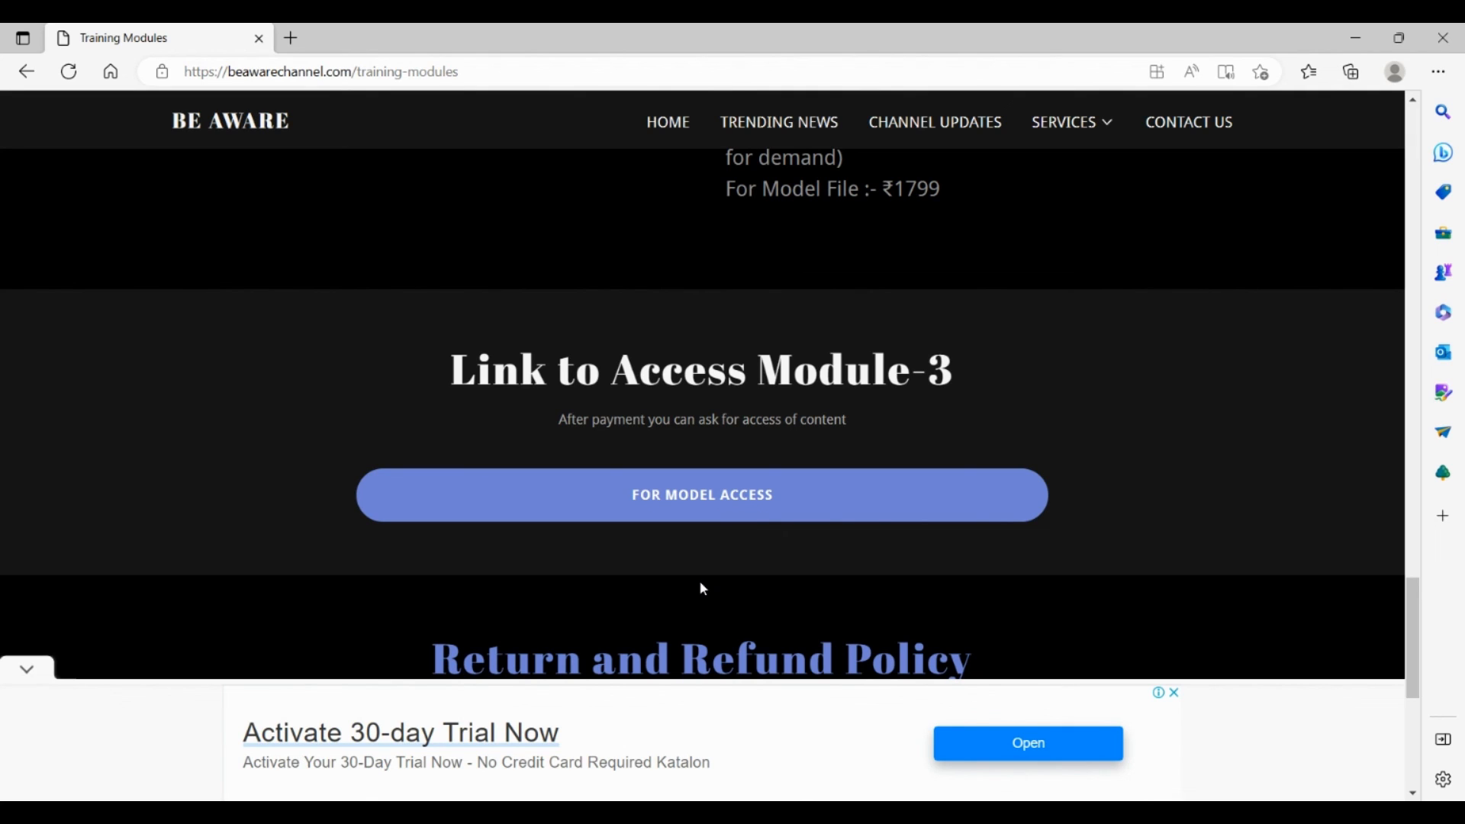
{"action": "mouse_move", "coordinate": [588, 547]}
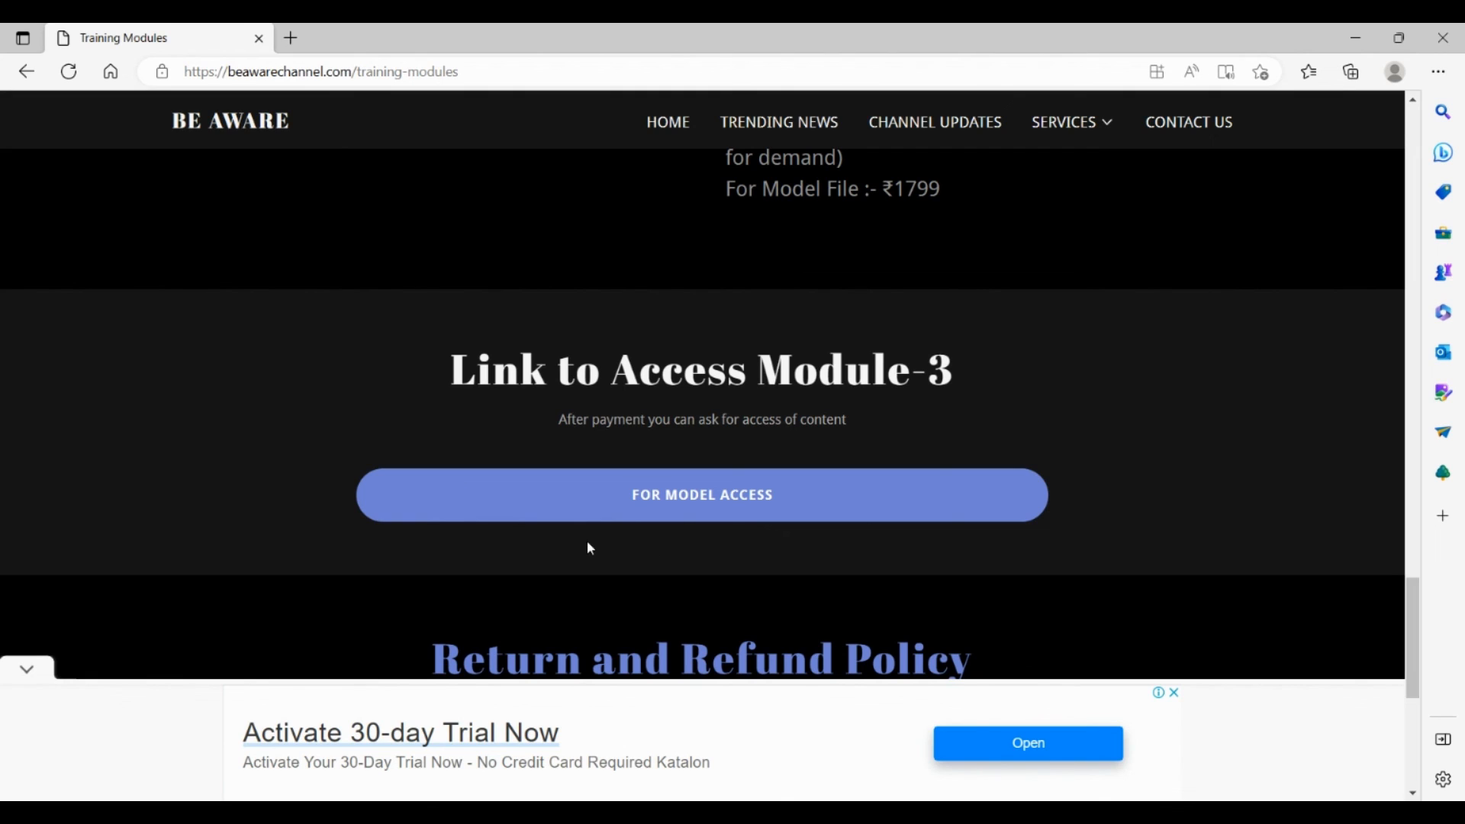
{"action": "mouse_move", "coordinate": [942, 570]}
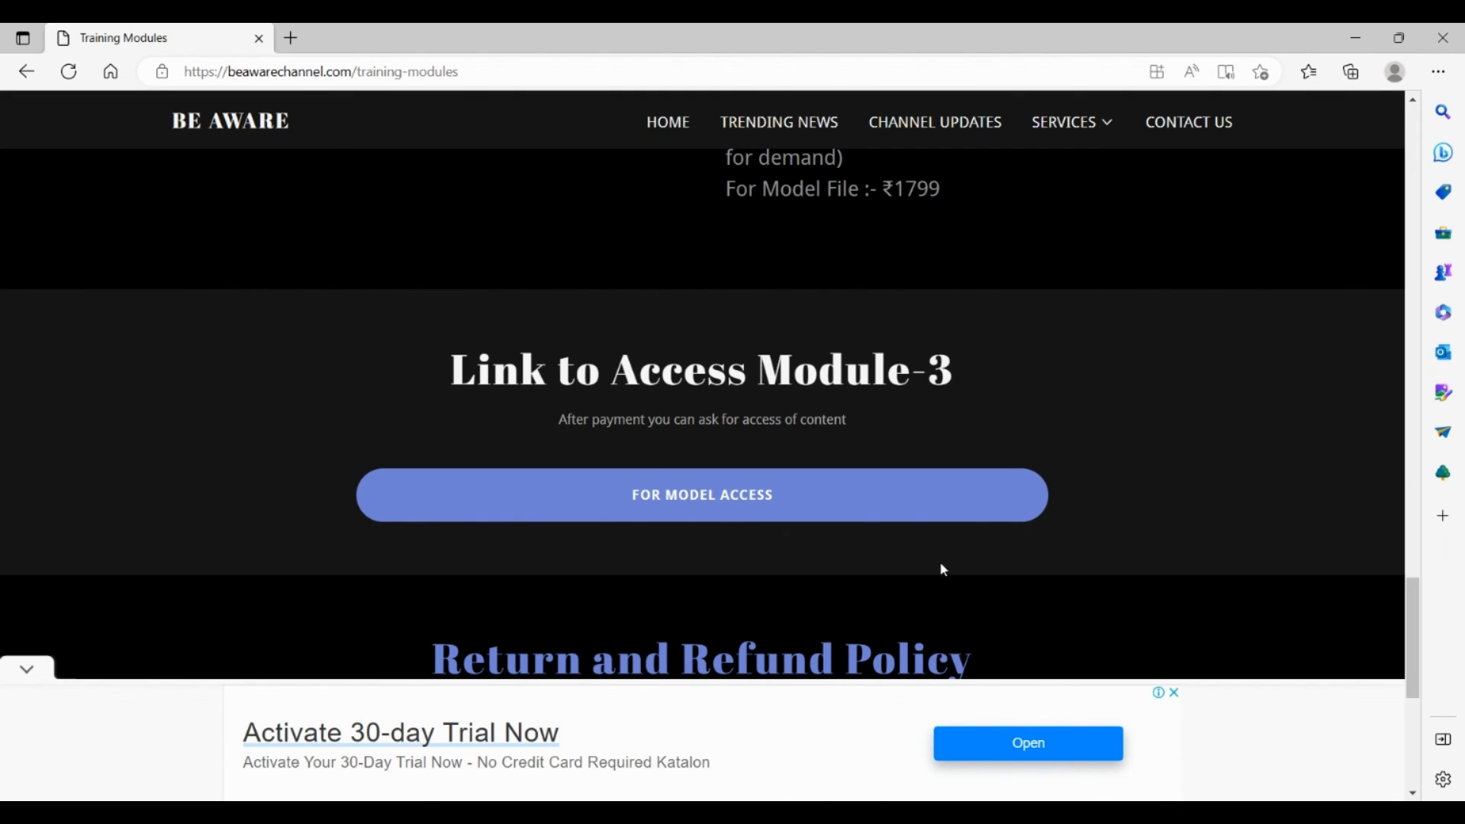
{"action": "mouse_move", "coordinate": [1115, 380]}
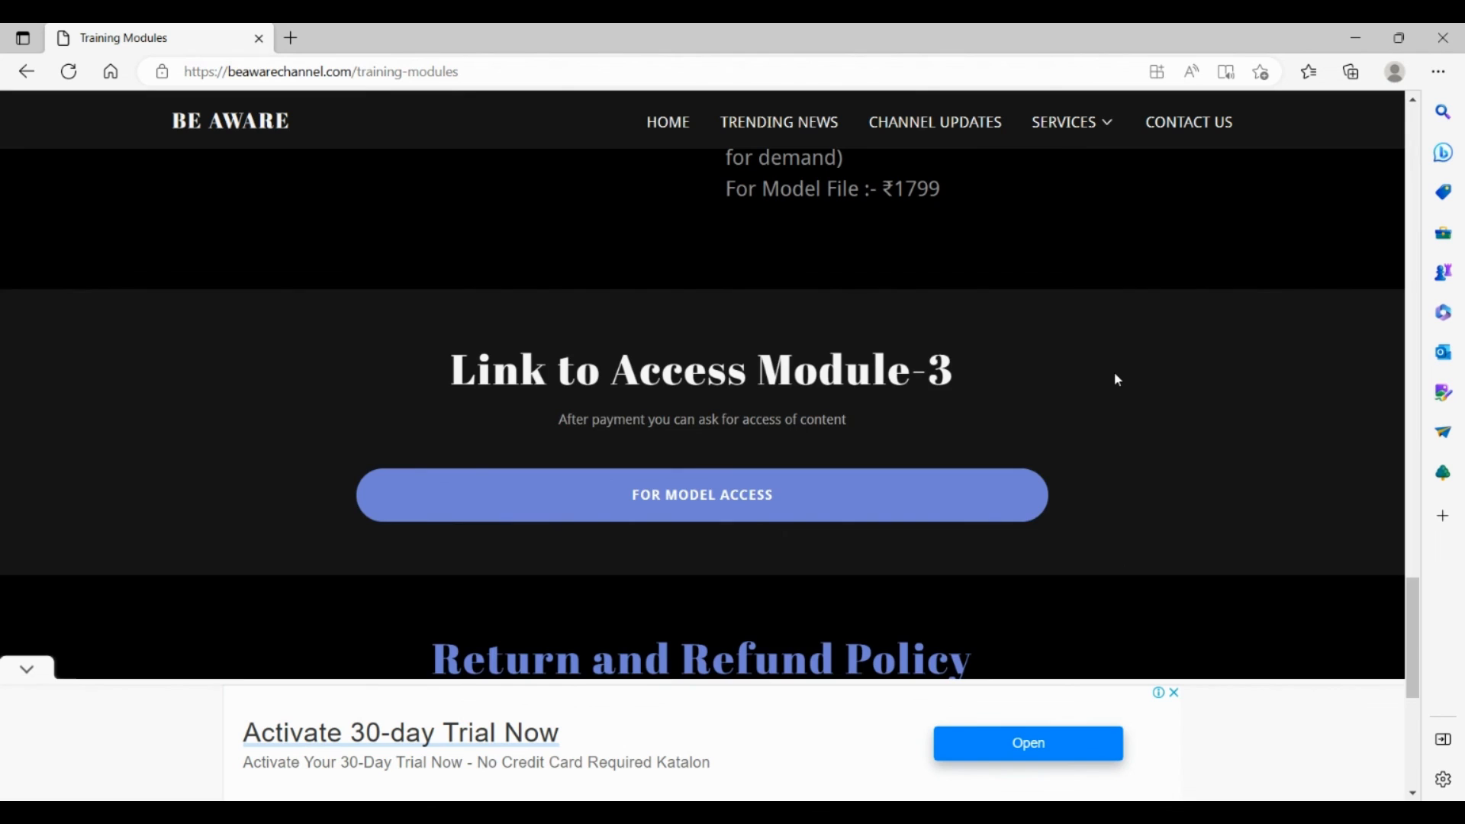
{"action": "scroll", "scroll_direction": "up", "scroll_amount": 3}
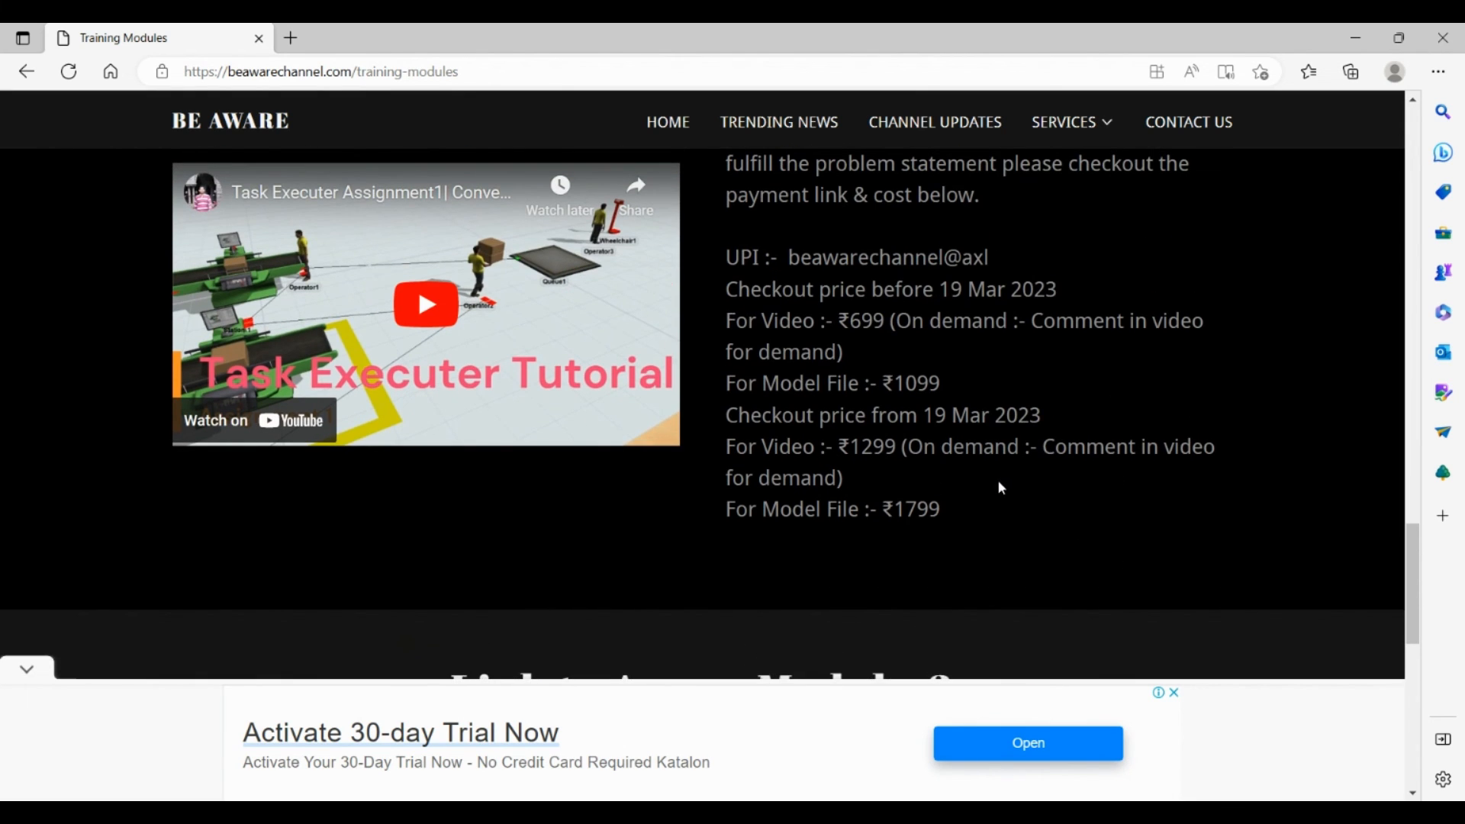
Navigate to the BE AWARE Contact Us page with the name, email and message form.
{"action": "scroll", "scroll_direction": "up", "scroll_amount": 3}
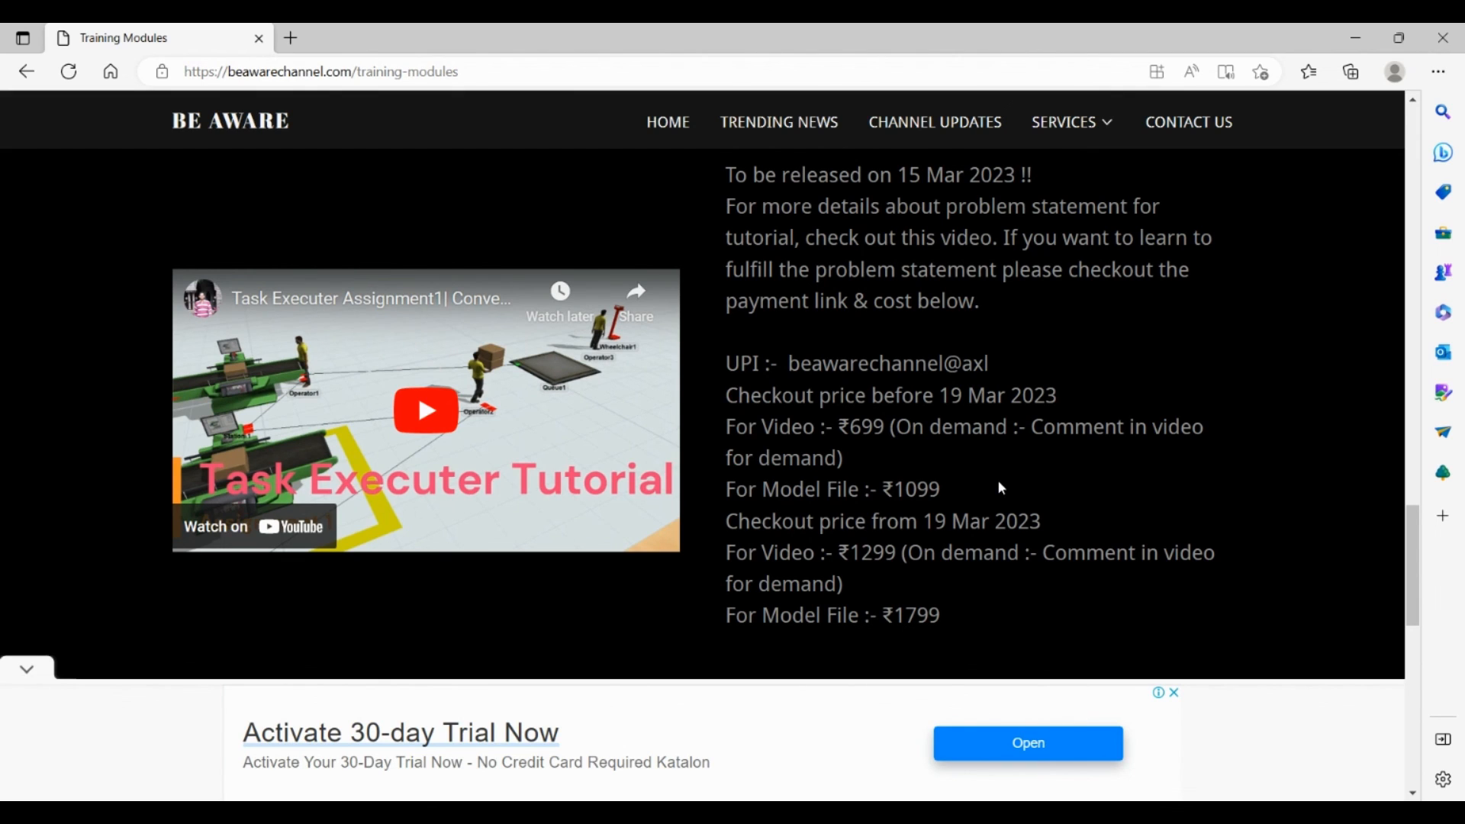
{"action": "mouse_move", "coordinate": [1072, 379]}
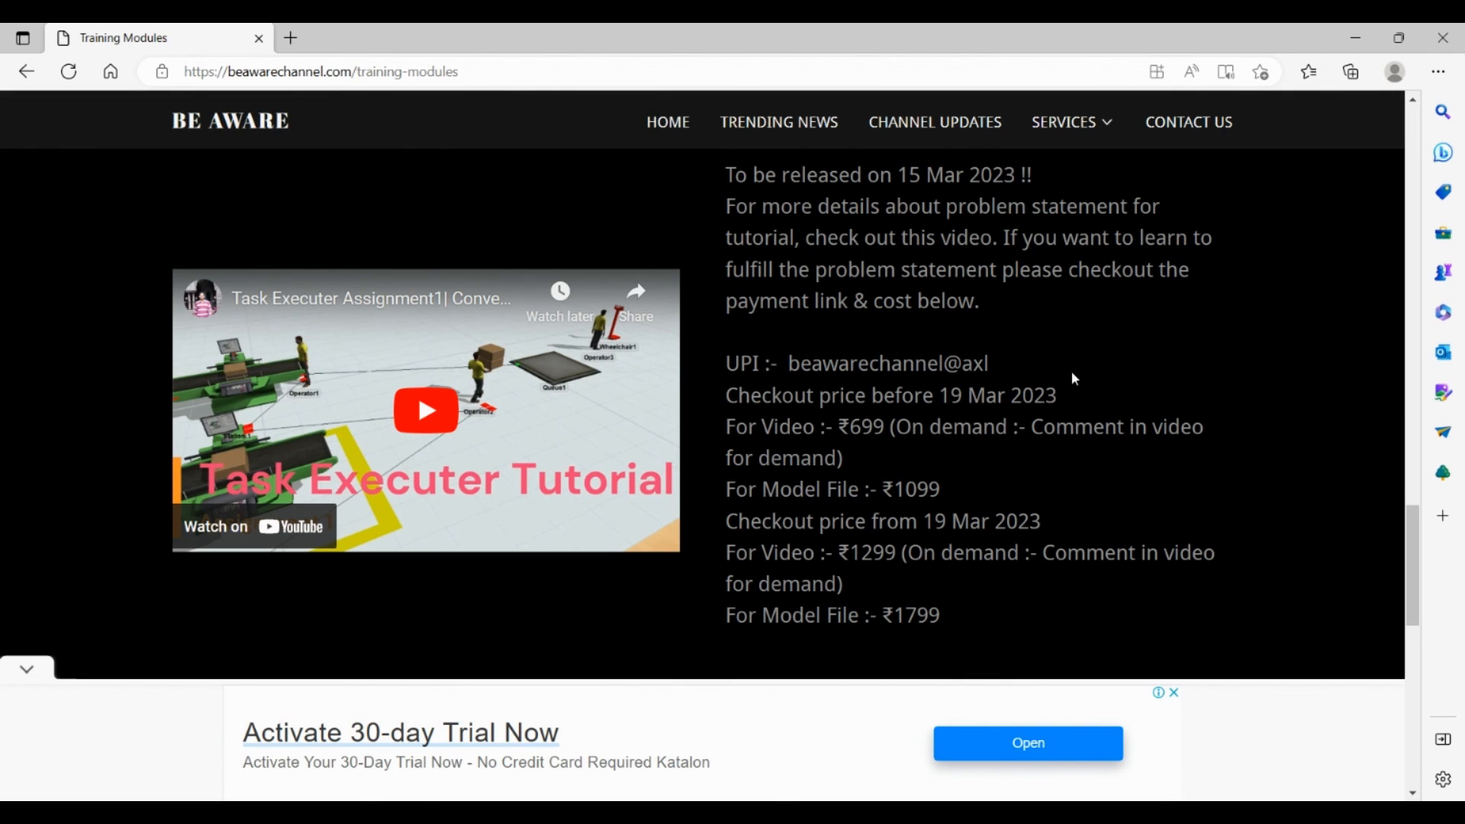
{"action": "left_click", "coordinate": [1189, 122]}
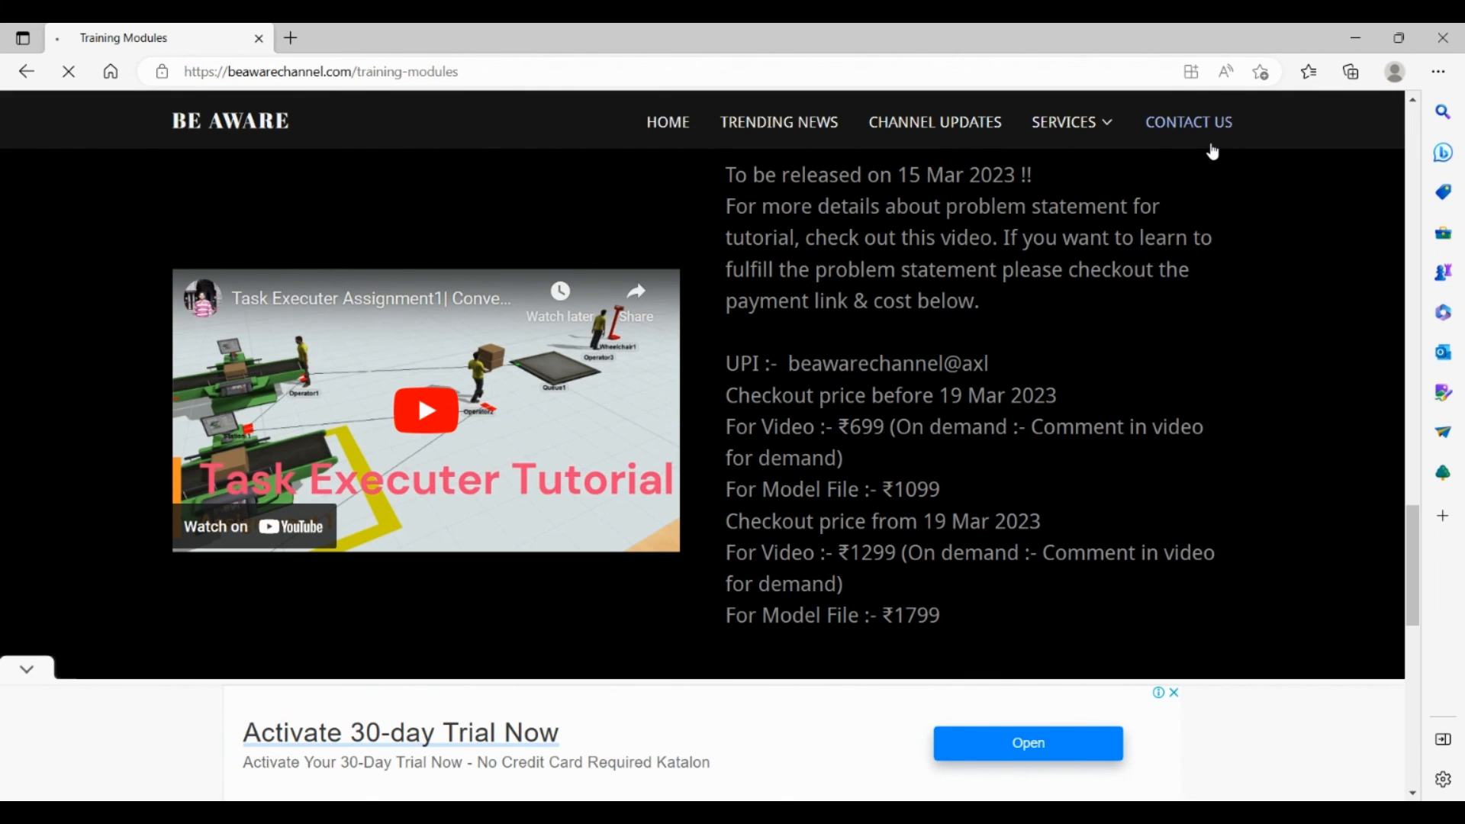
{"action": "left_click", "coordinate": [1188, 122]}
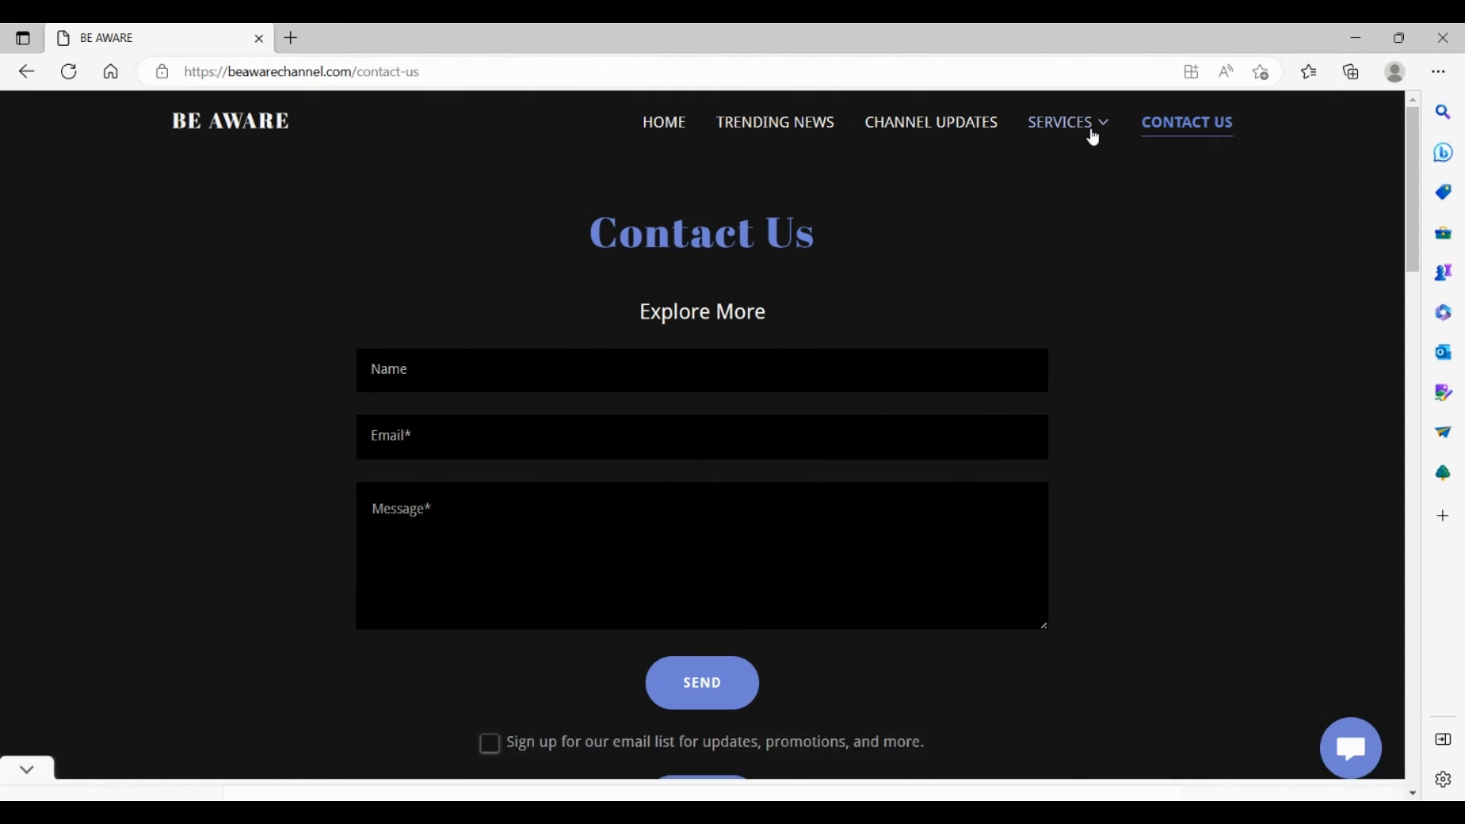